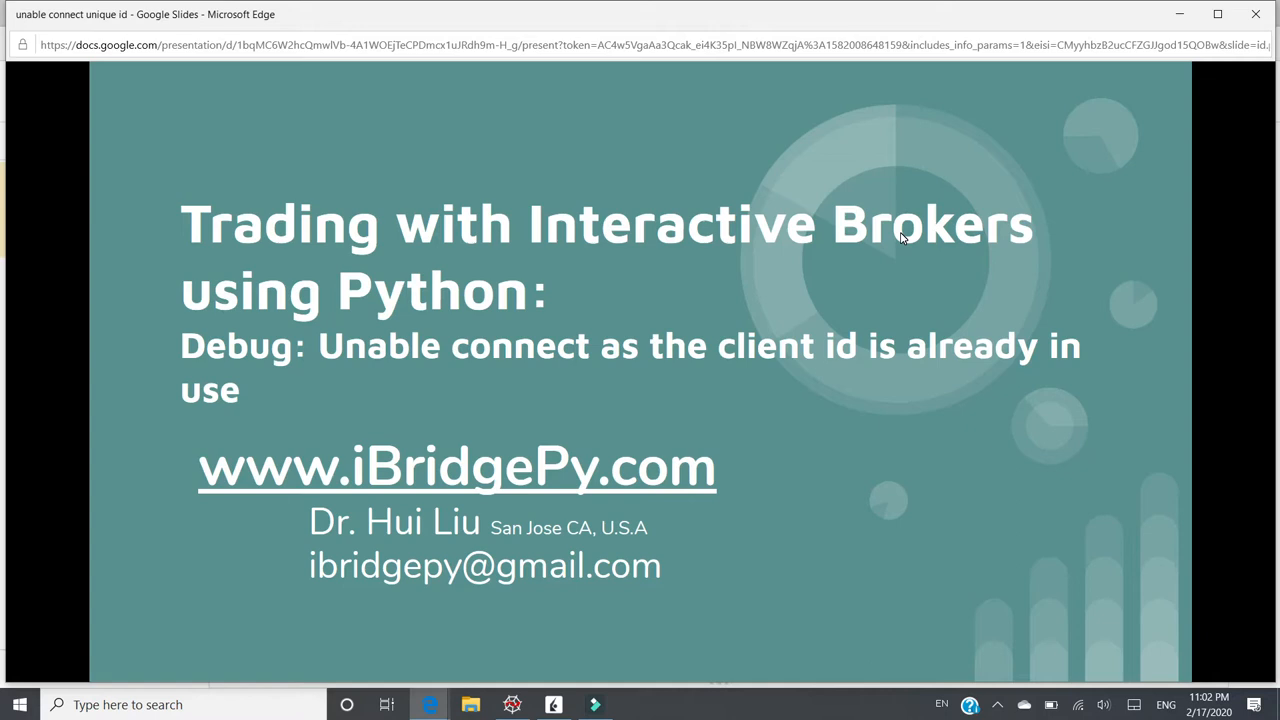
mouse_move(884, 256)
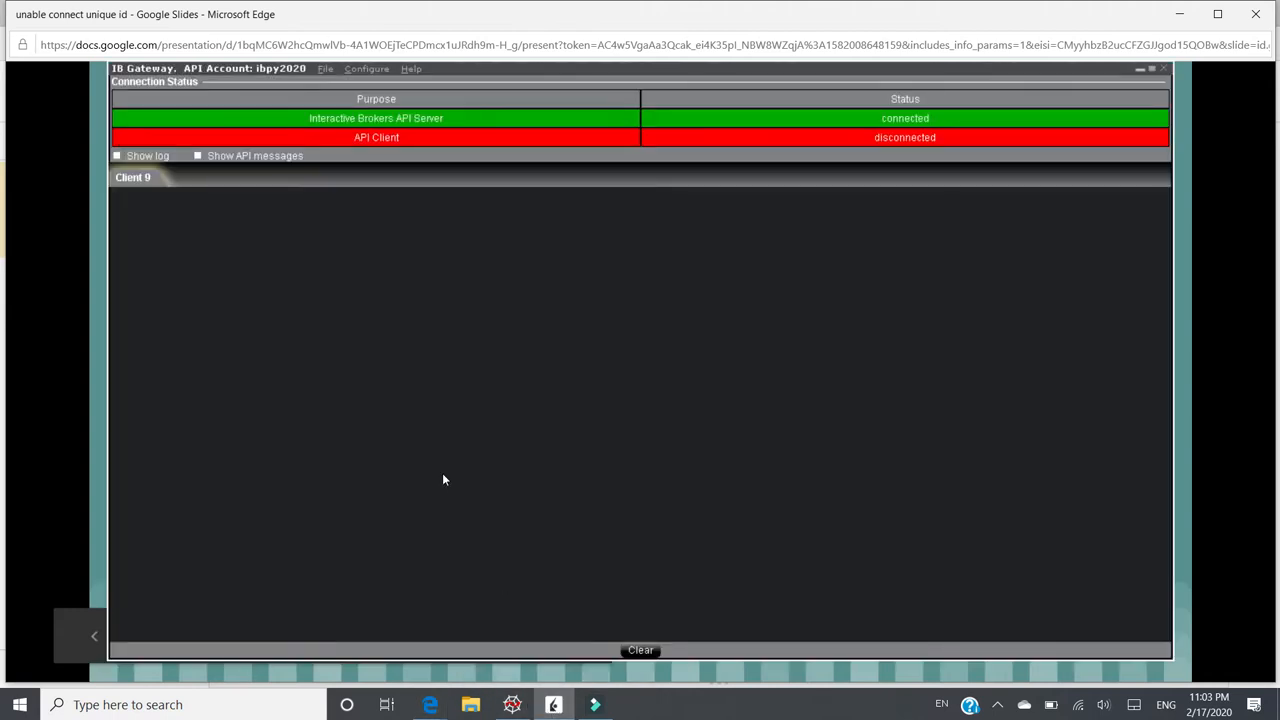
mouse_move(564, 330)
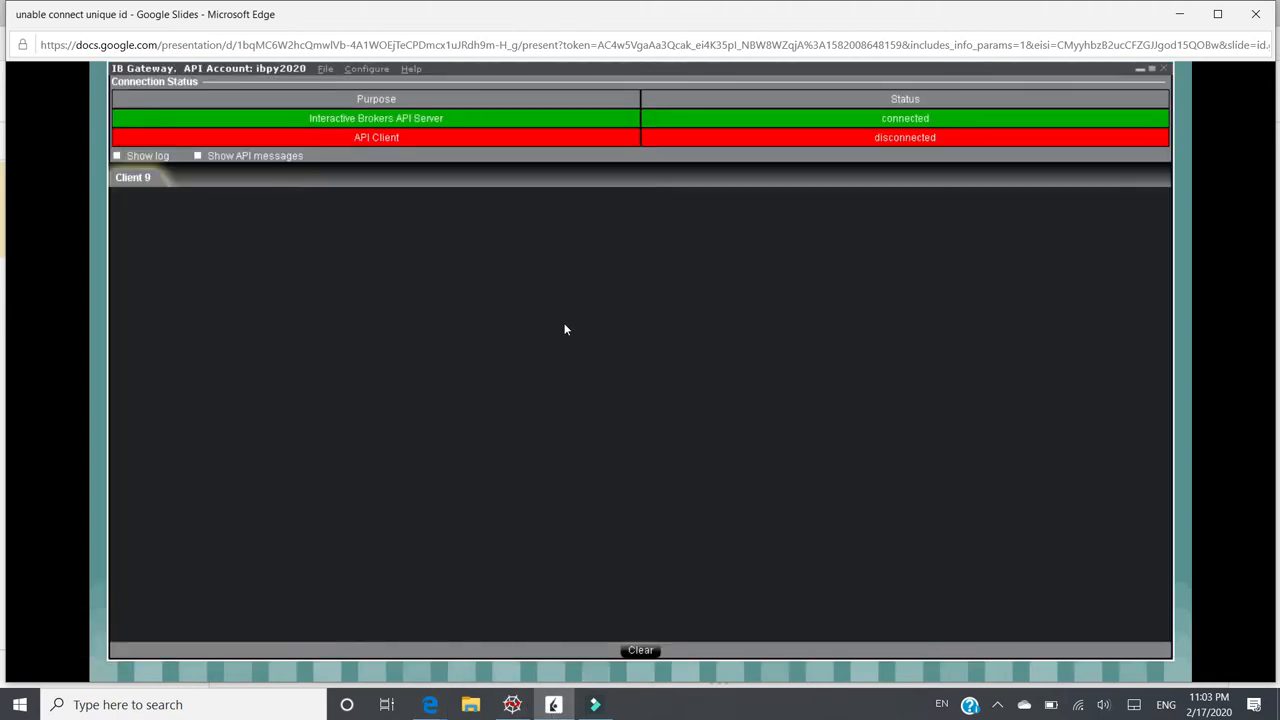
mouse_move(518, 284)
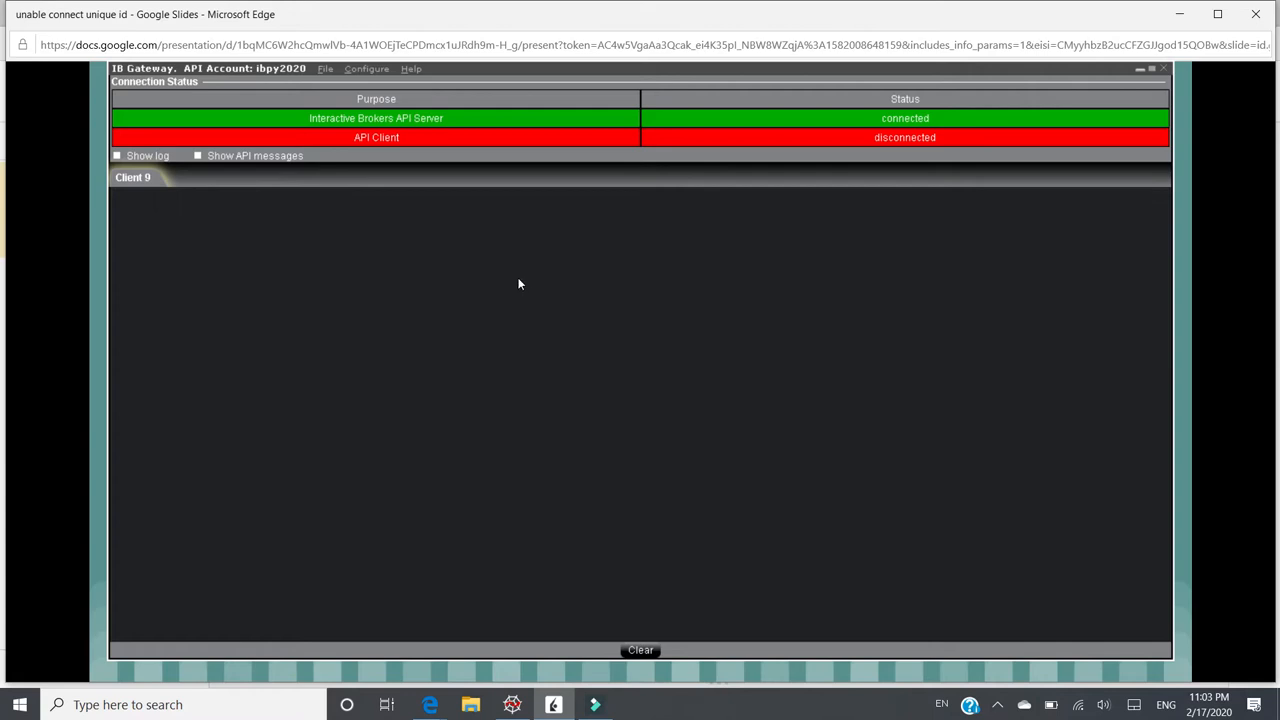
mouse_move(508, 272)
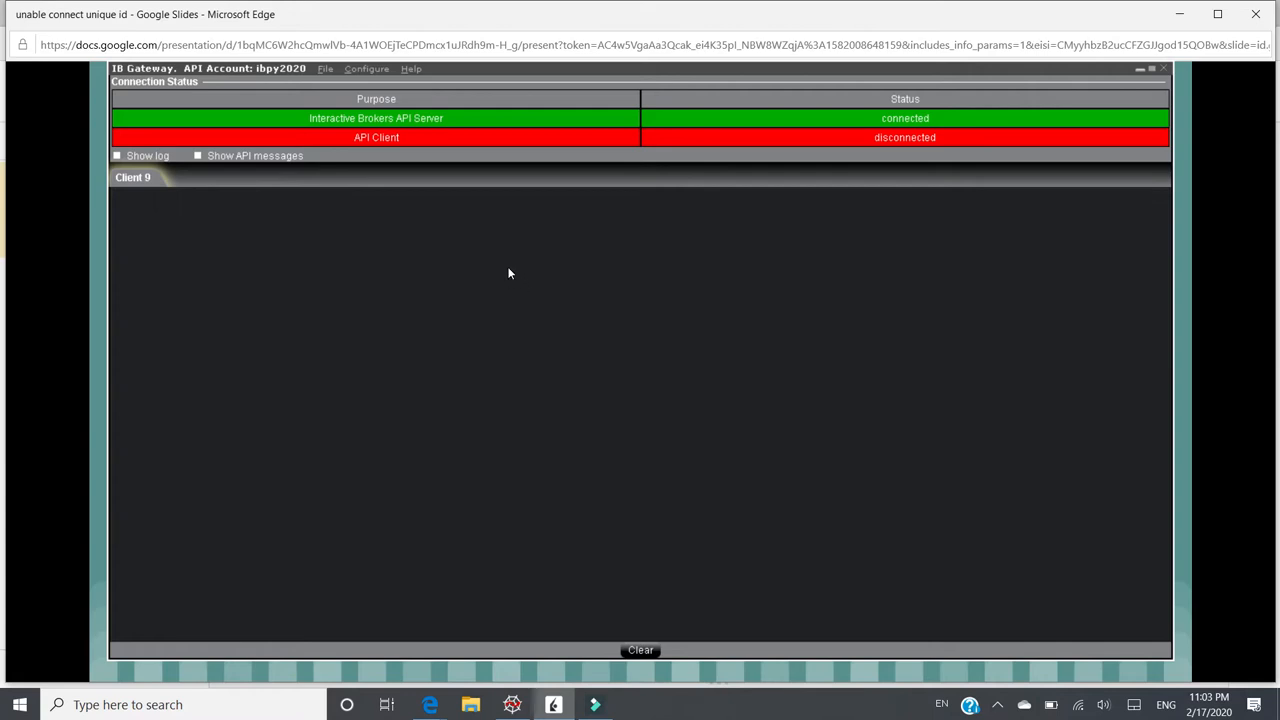
mouse_move(344, 160)
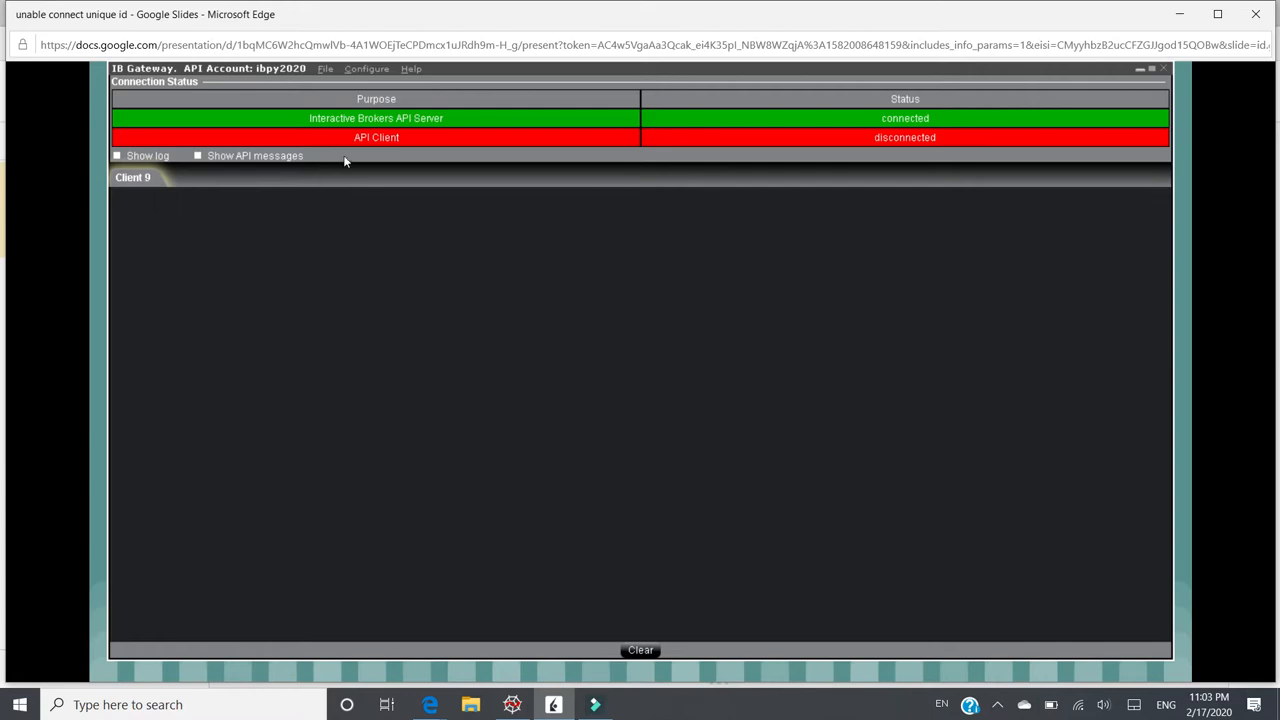
mouse_move(940, 136)
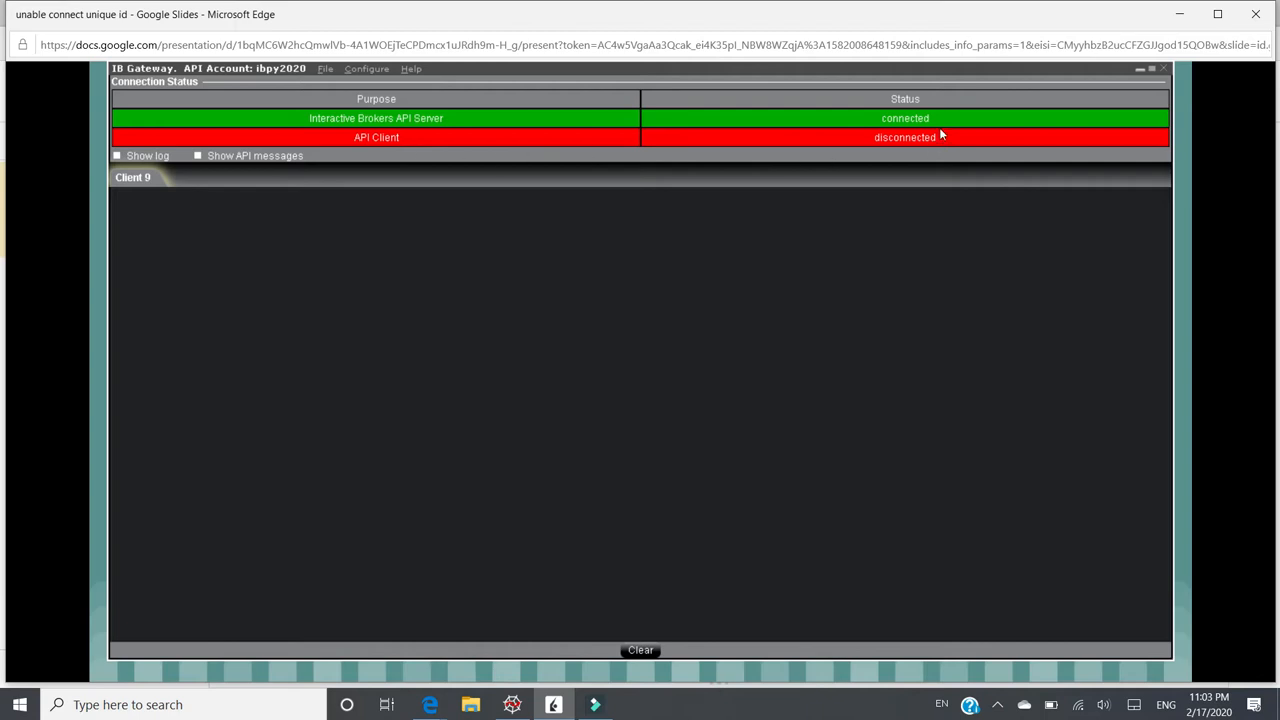
mouse_move(938, 142)
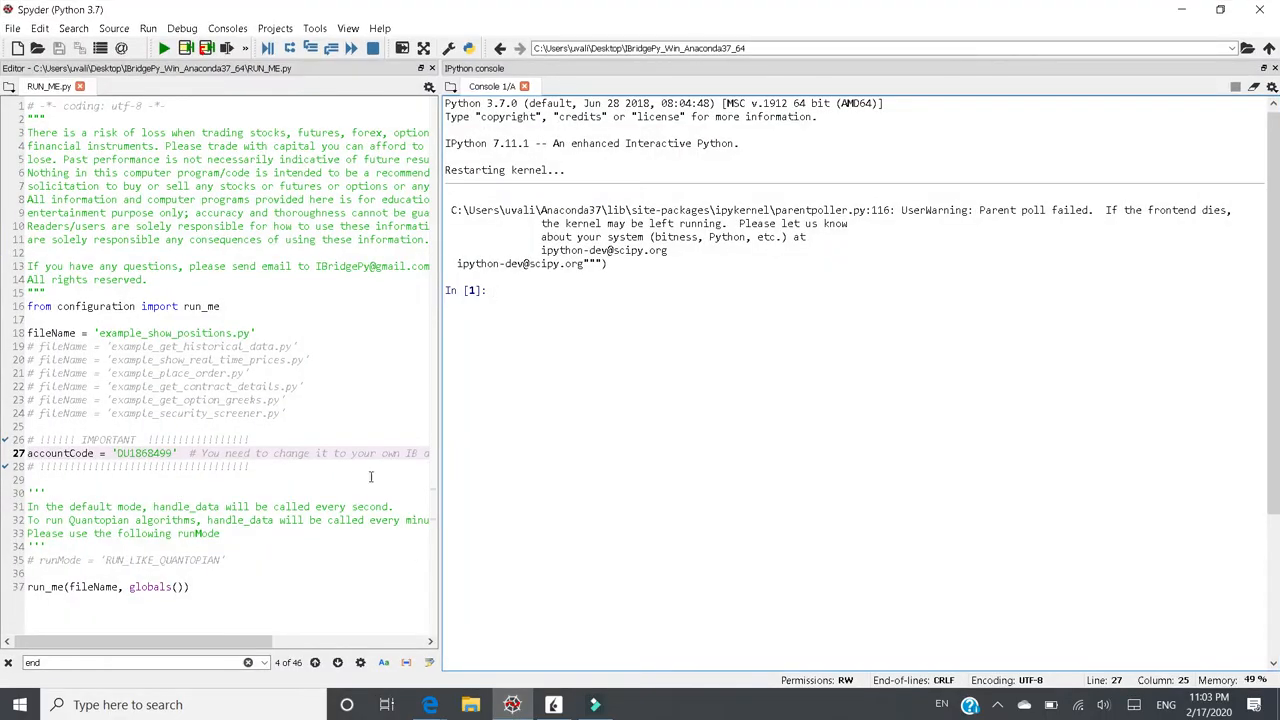
mouse_move(268, 96)
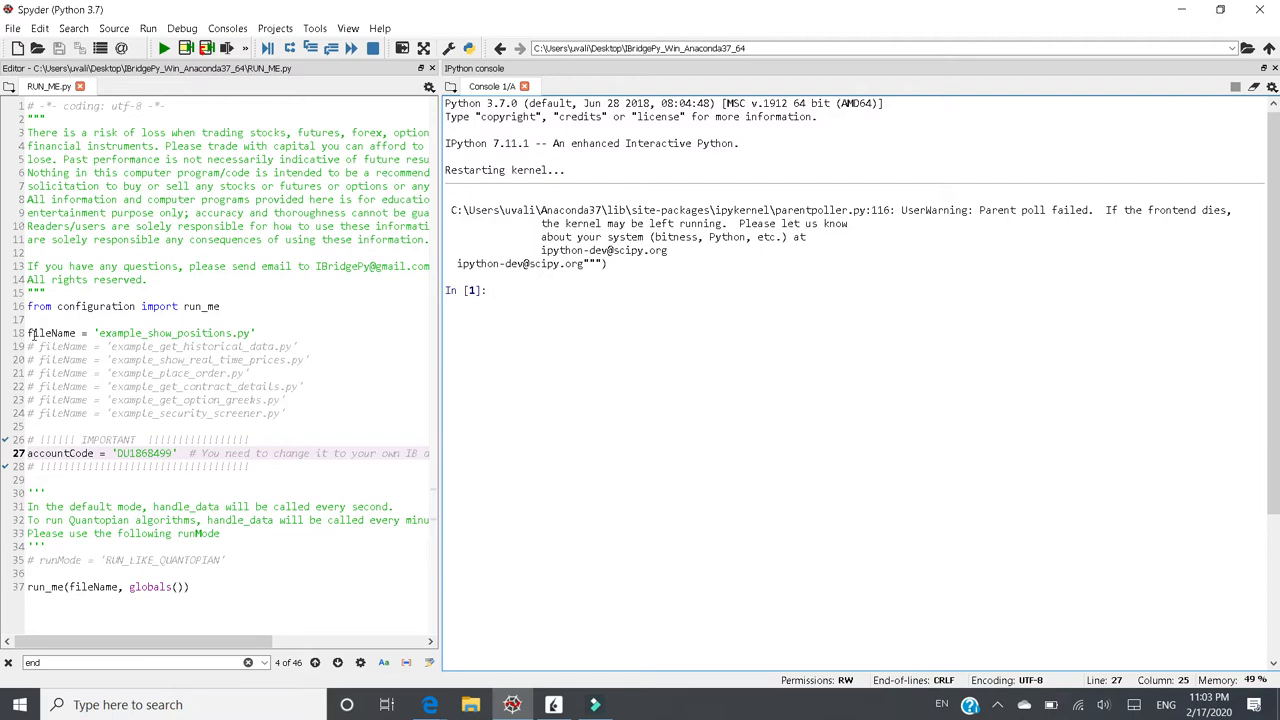
Run RUN_ME.py so the console prints the account balance with cash 999555.74 and no positions
left_click(156, 332)
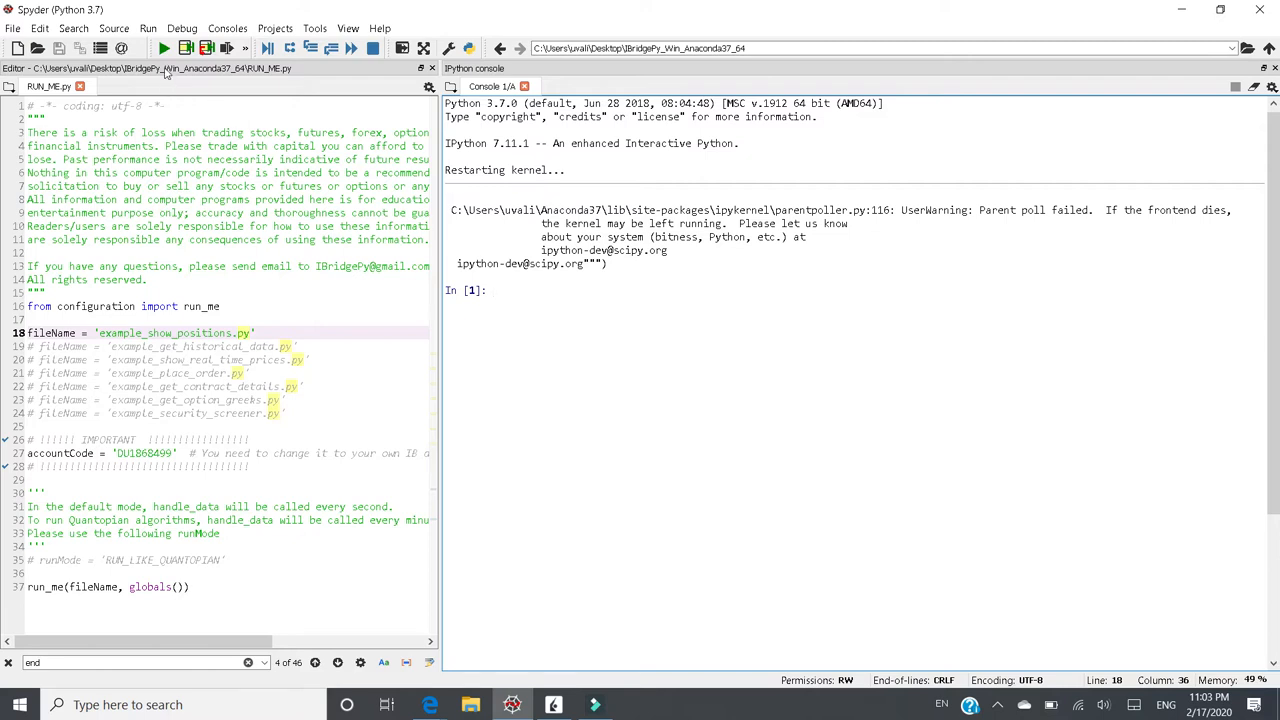
mouse_move(164, 48)
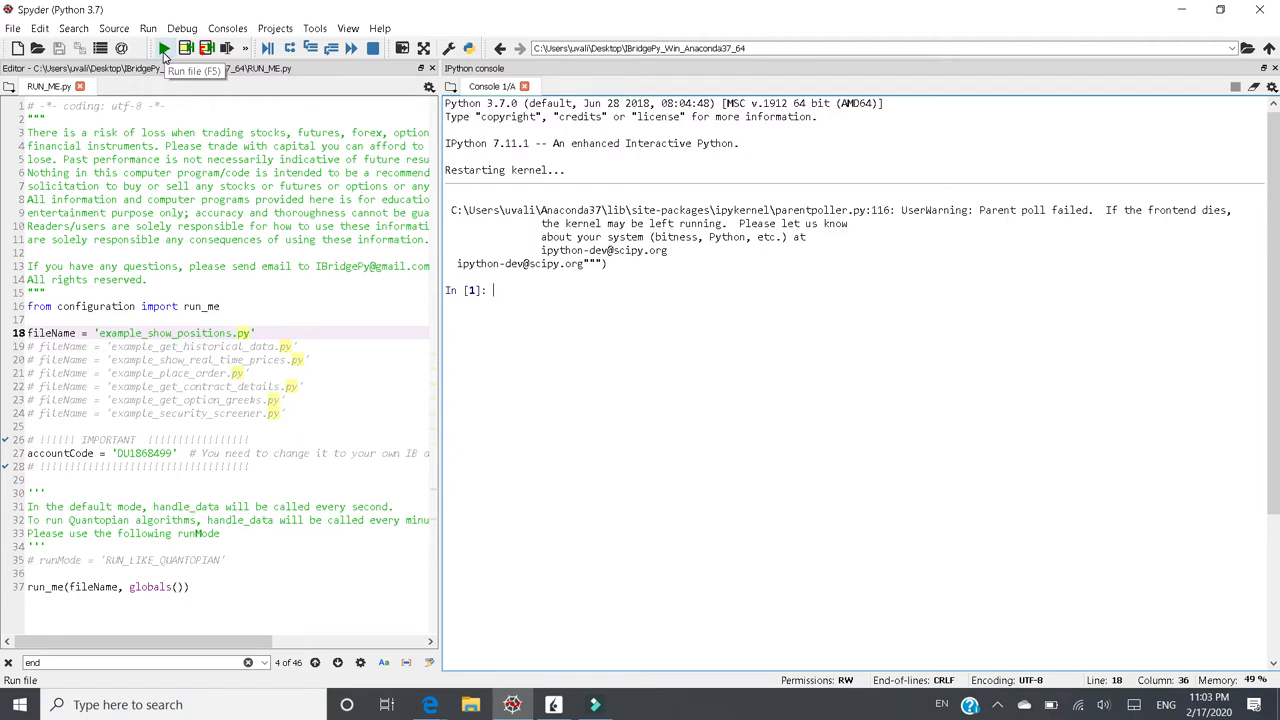
left_click(164, 48)
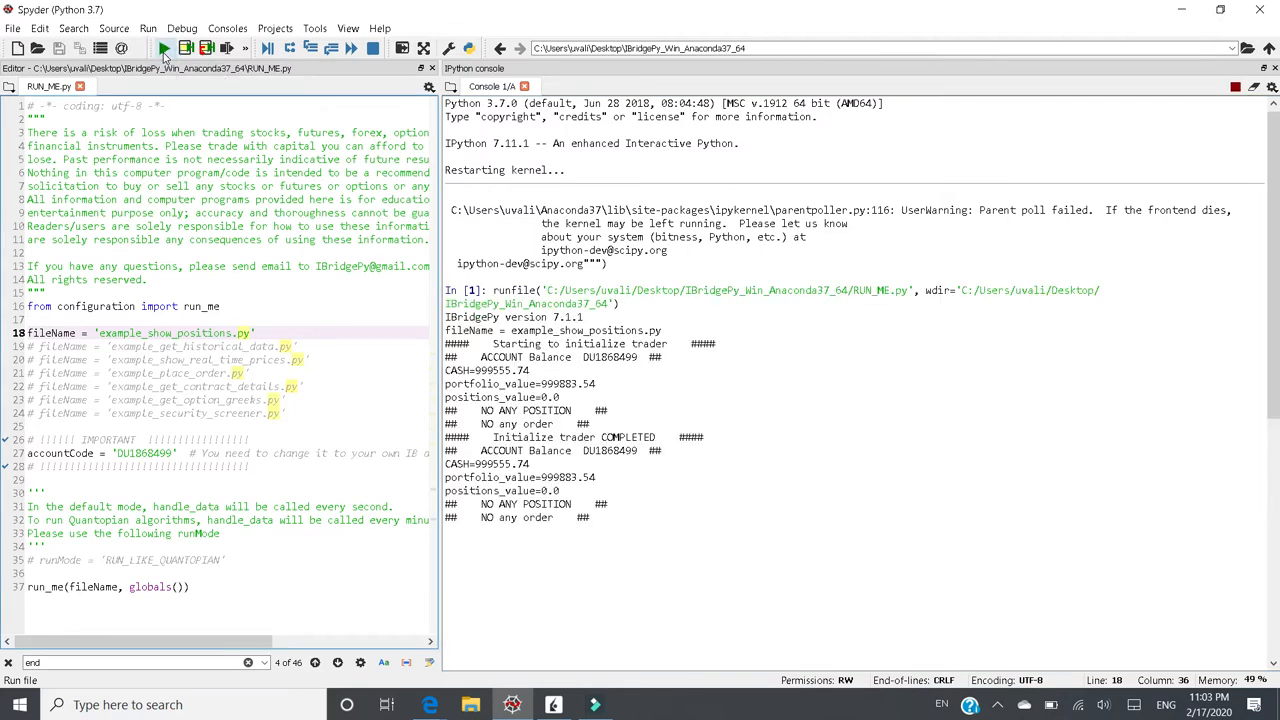
left_click(164, 48)
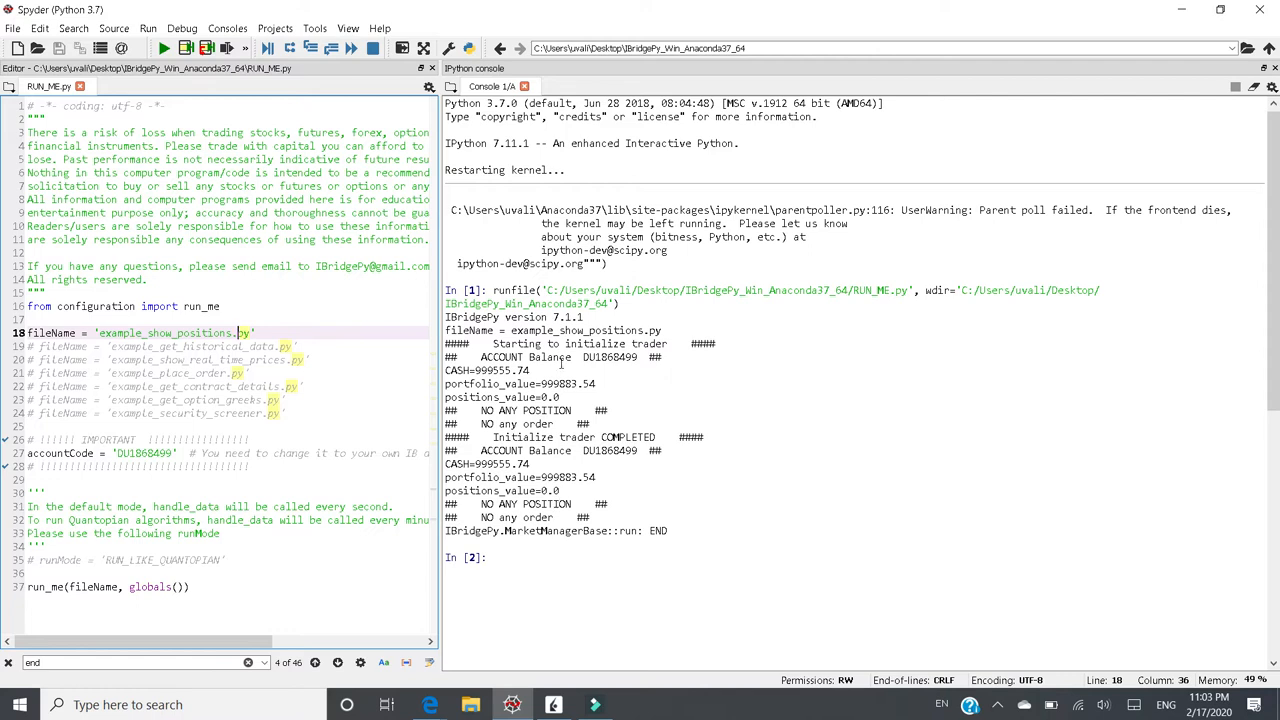
mouse_move(1184, 342)
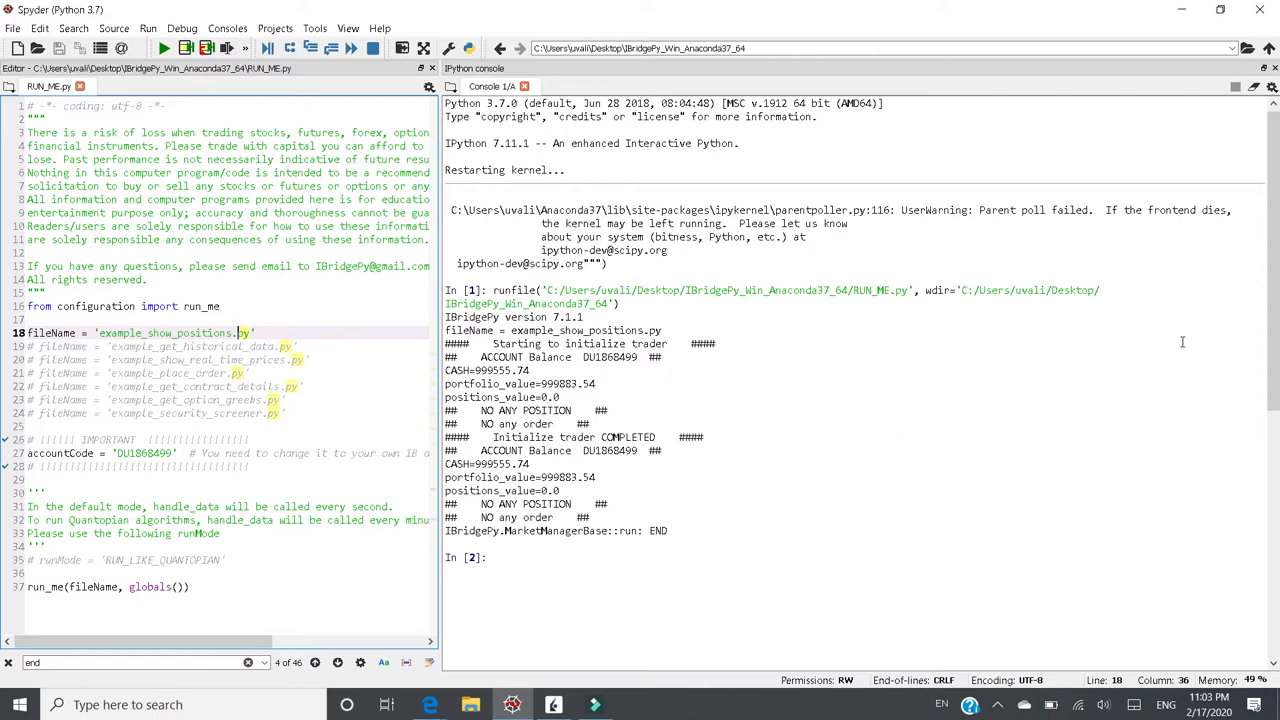
Scroll the IPython console to review the error 326 client-id-already-in-use failure from the rerun
scroll("down", 3)
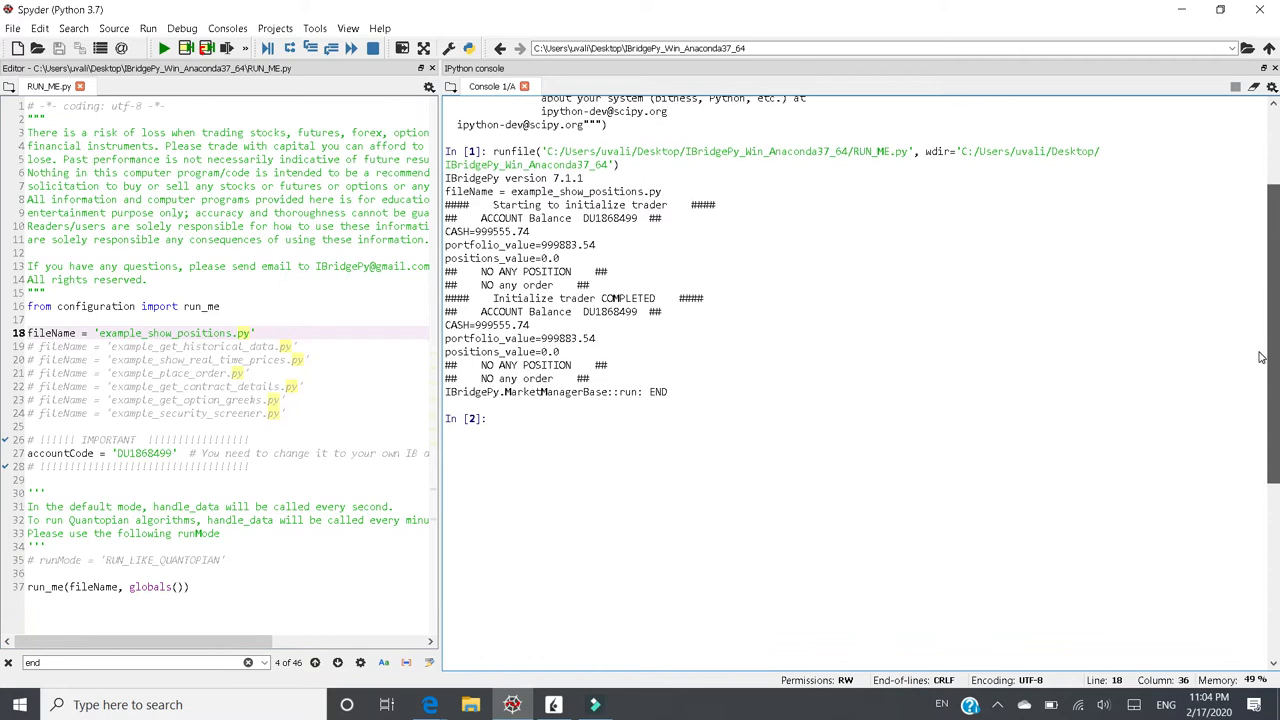
mouse_move(356, 148)
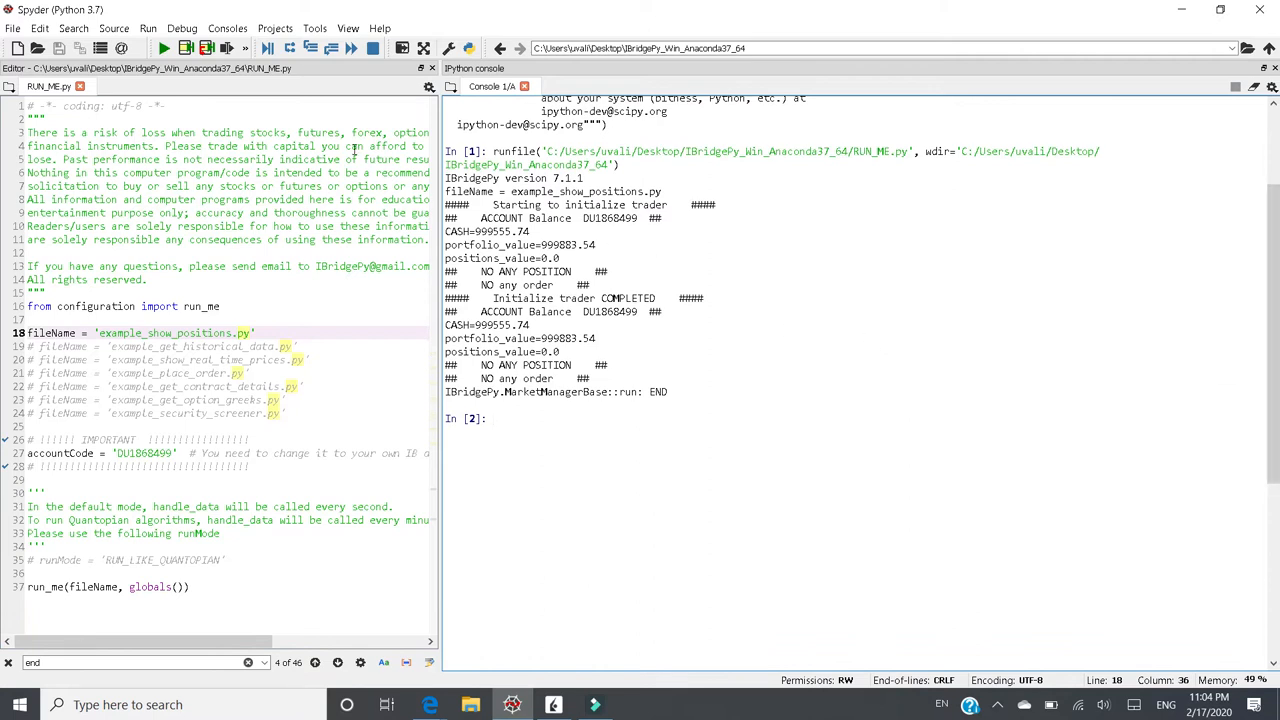
mouse_move(162, 48)
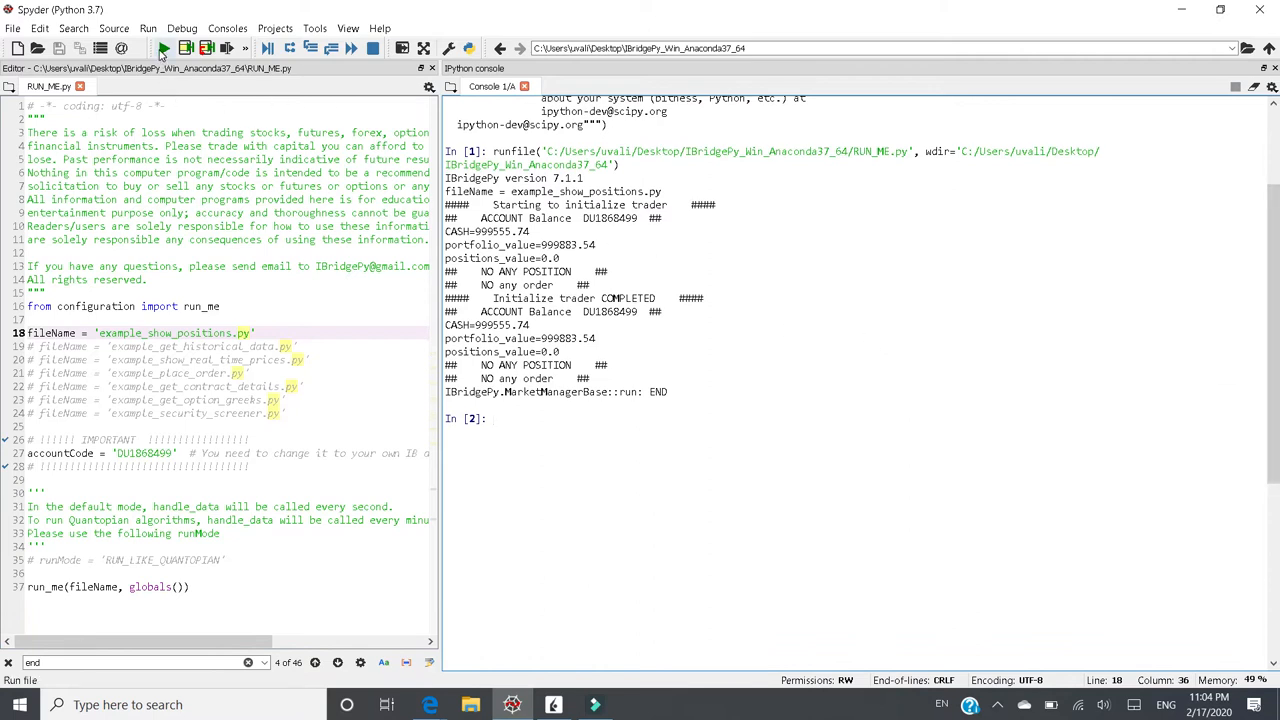
mouse_move(164, 48)
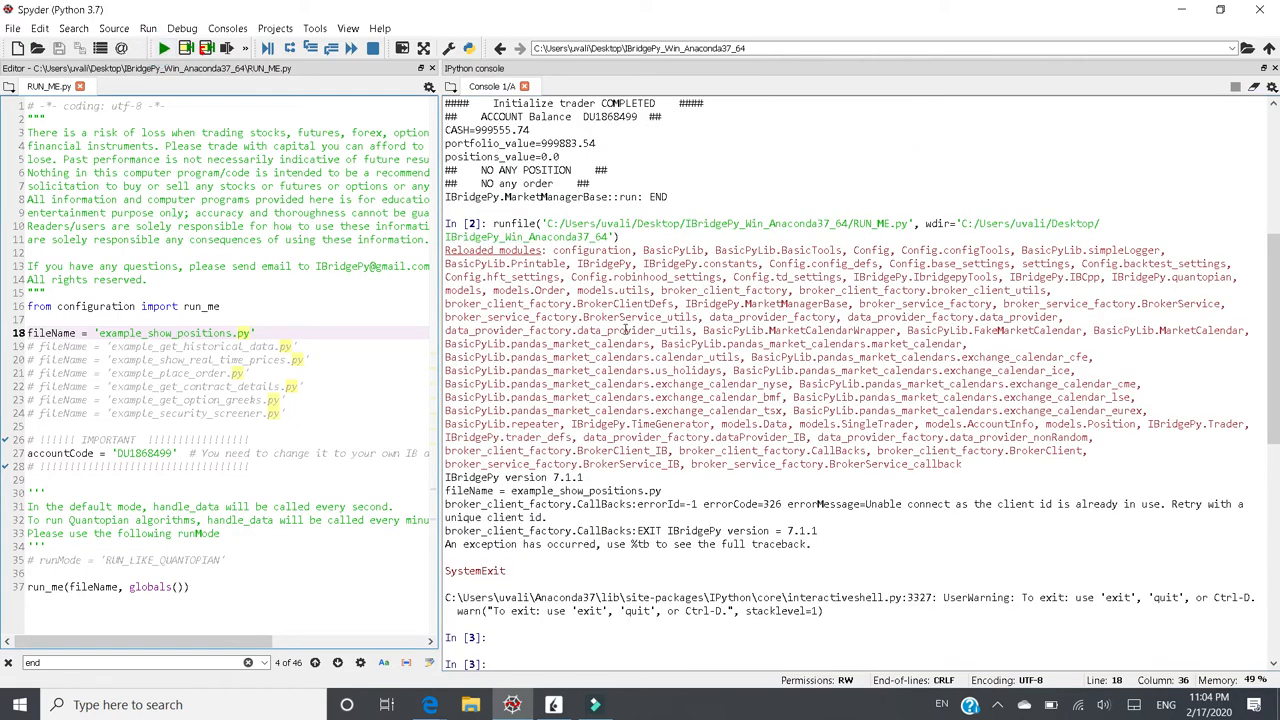
mouse_move(1068, 494)
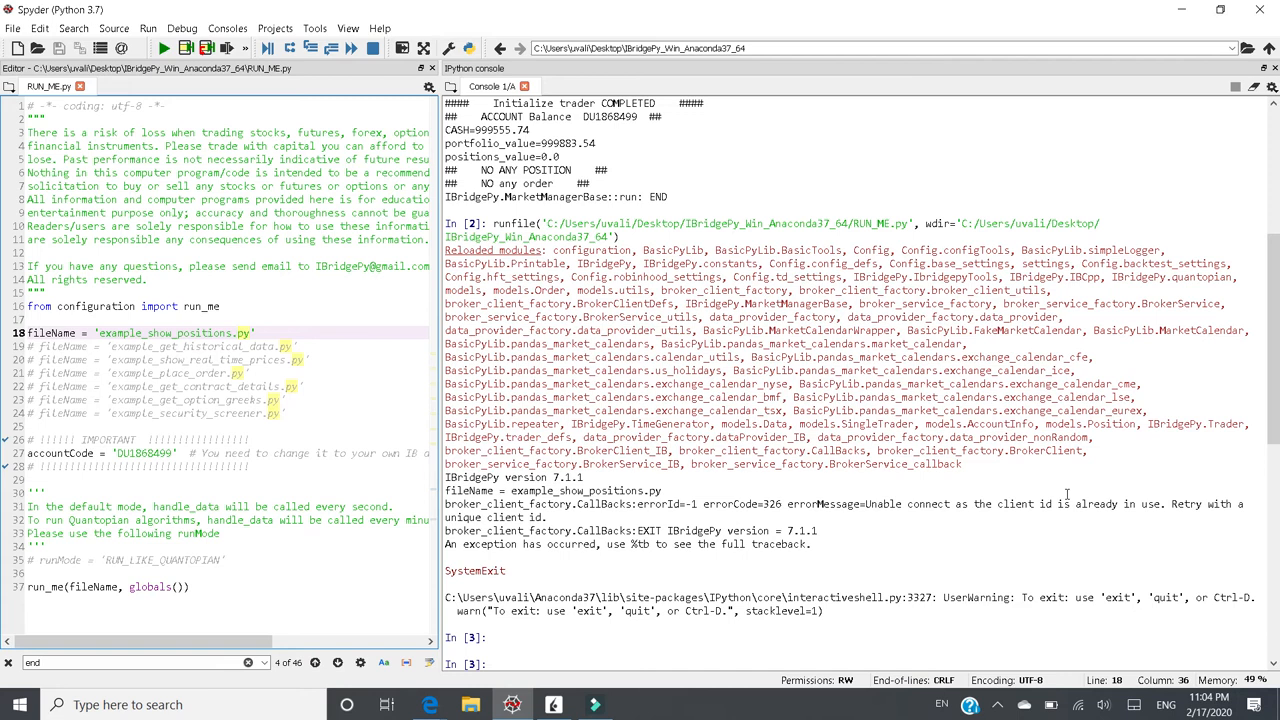
scroll("down", 3)
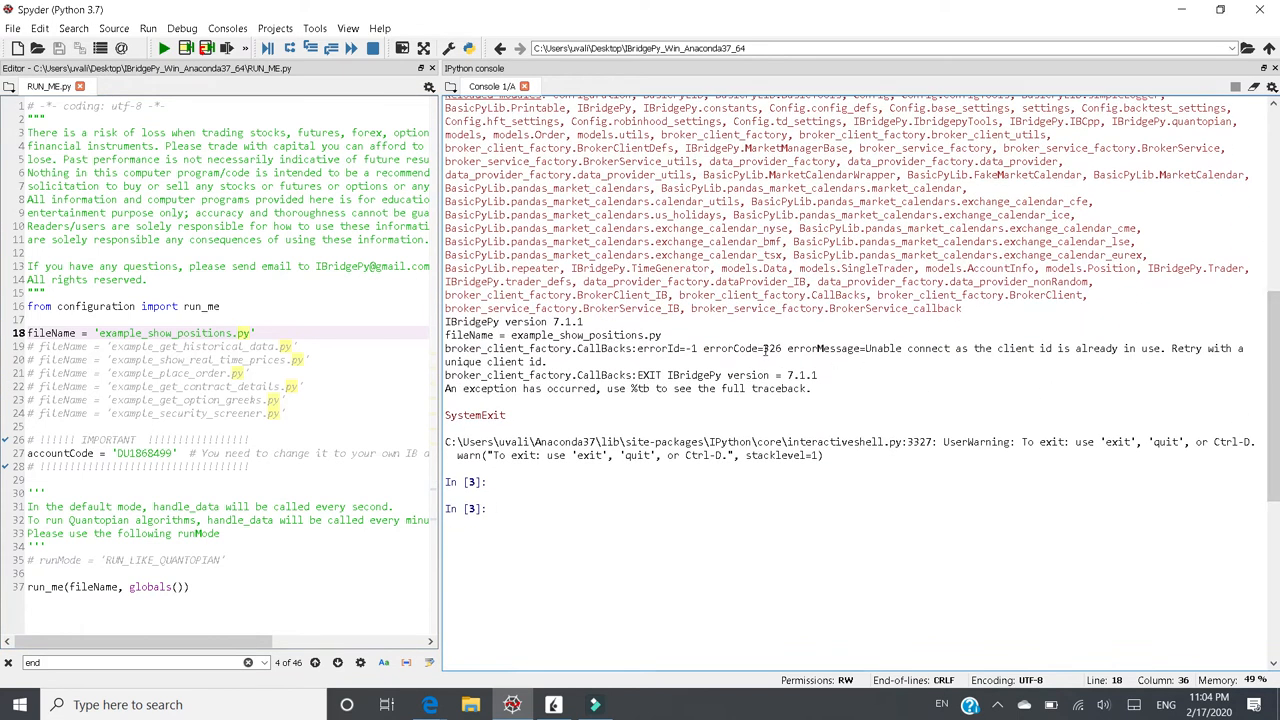
double_click(772, 348)
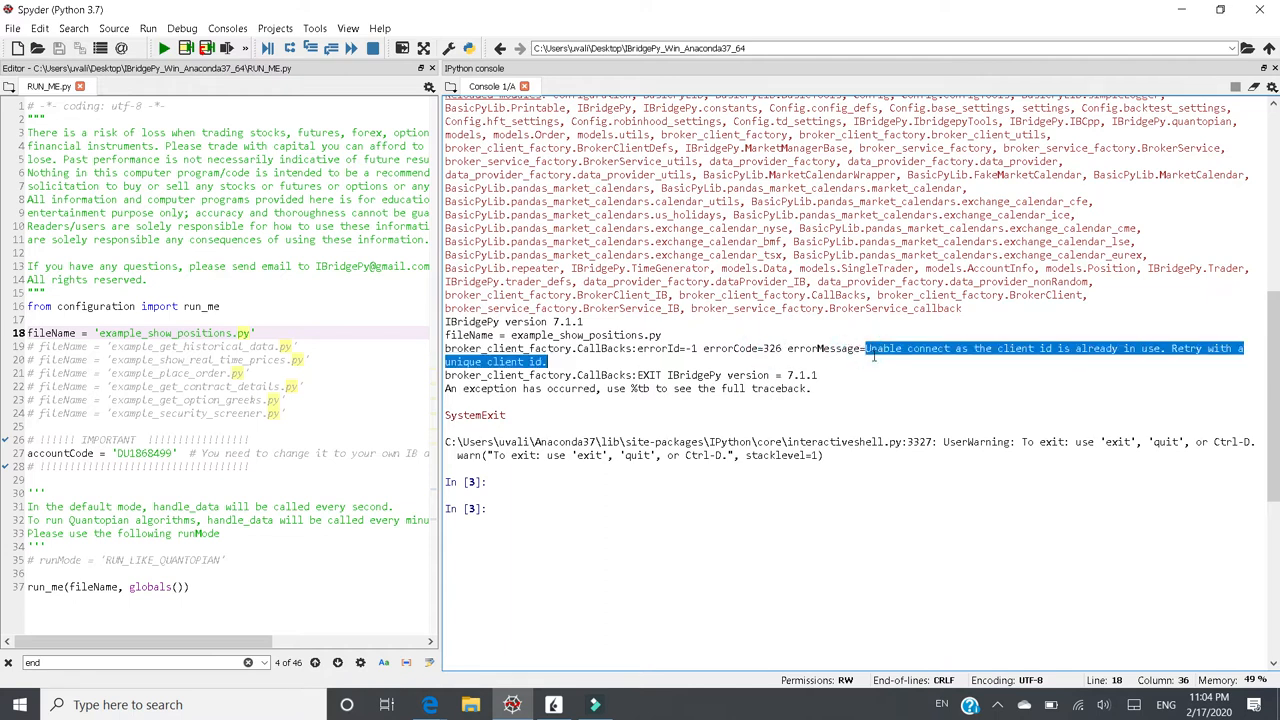
mouse_move(956, 356)
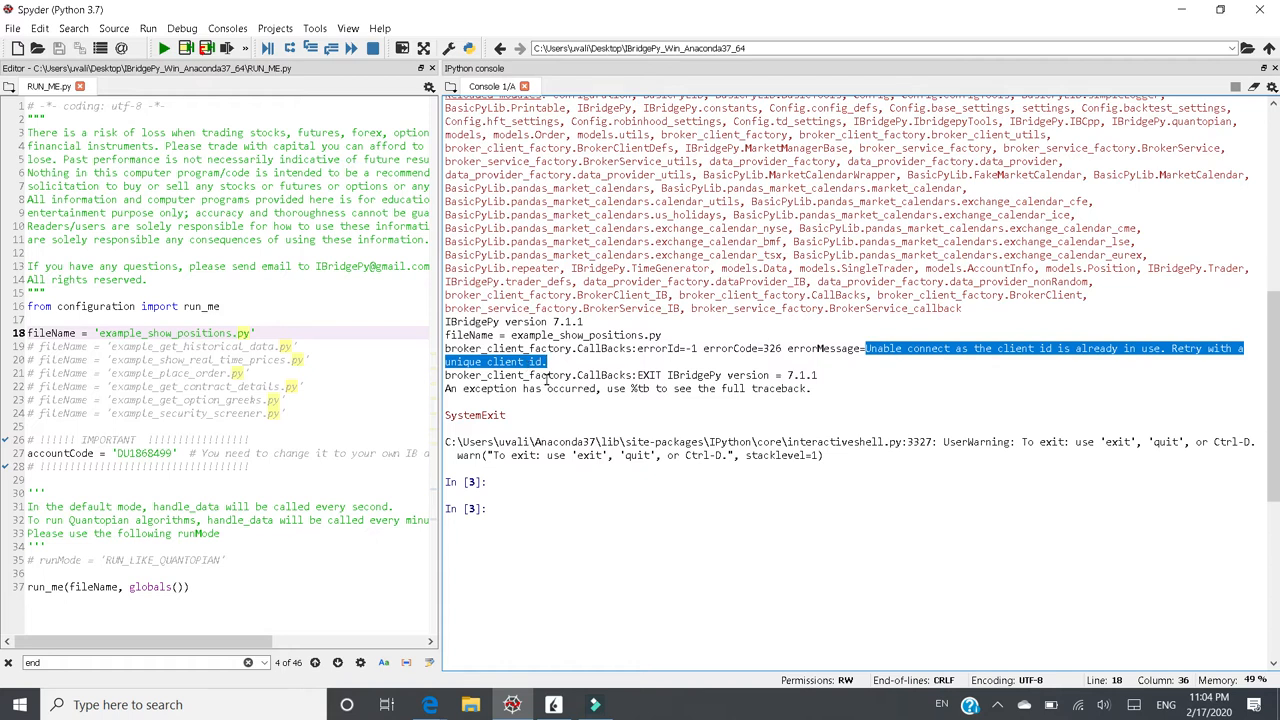
mouse_move(768, 412)
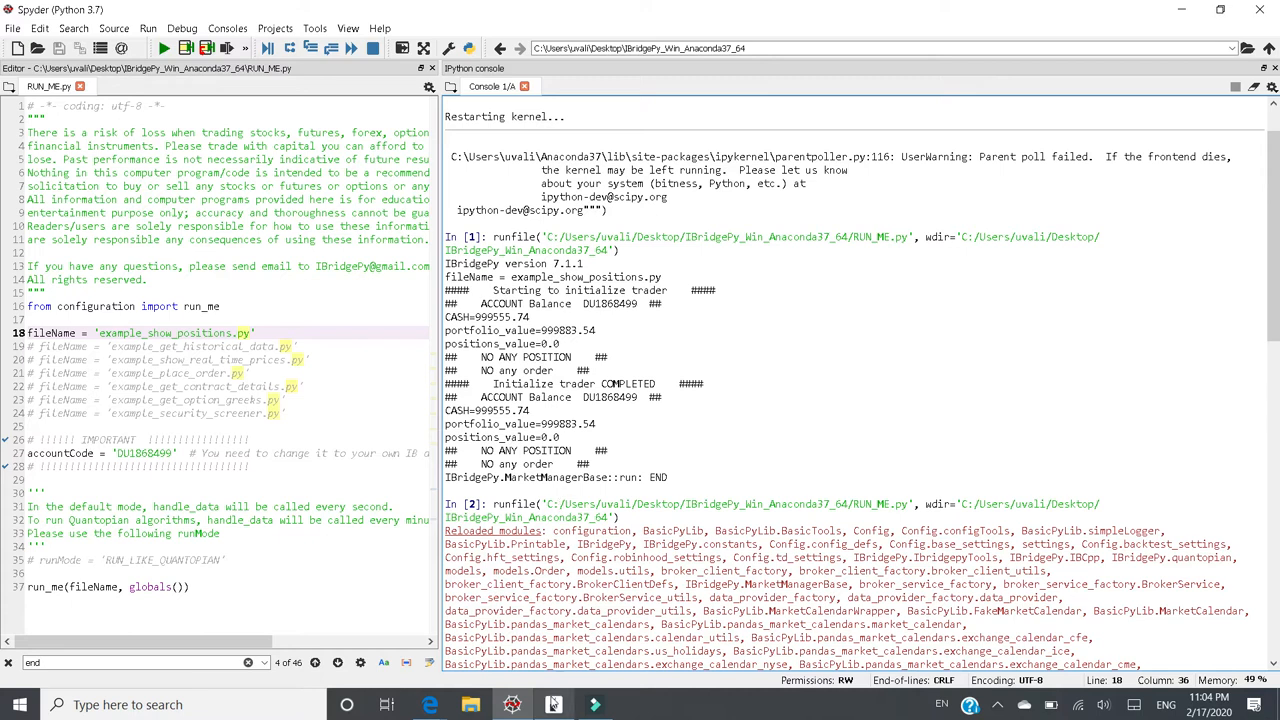
Check the Connection Status shows one API client connected, then minimize IB Gateway
left_click(552, 704)
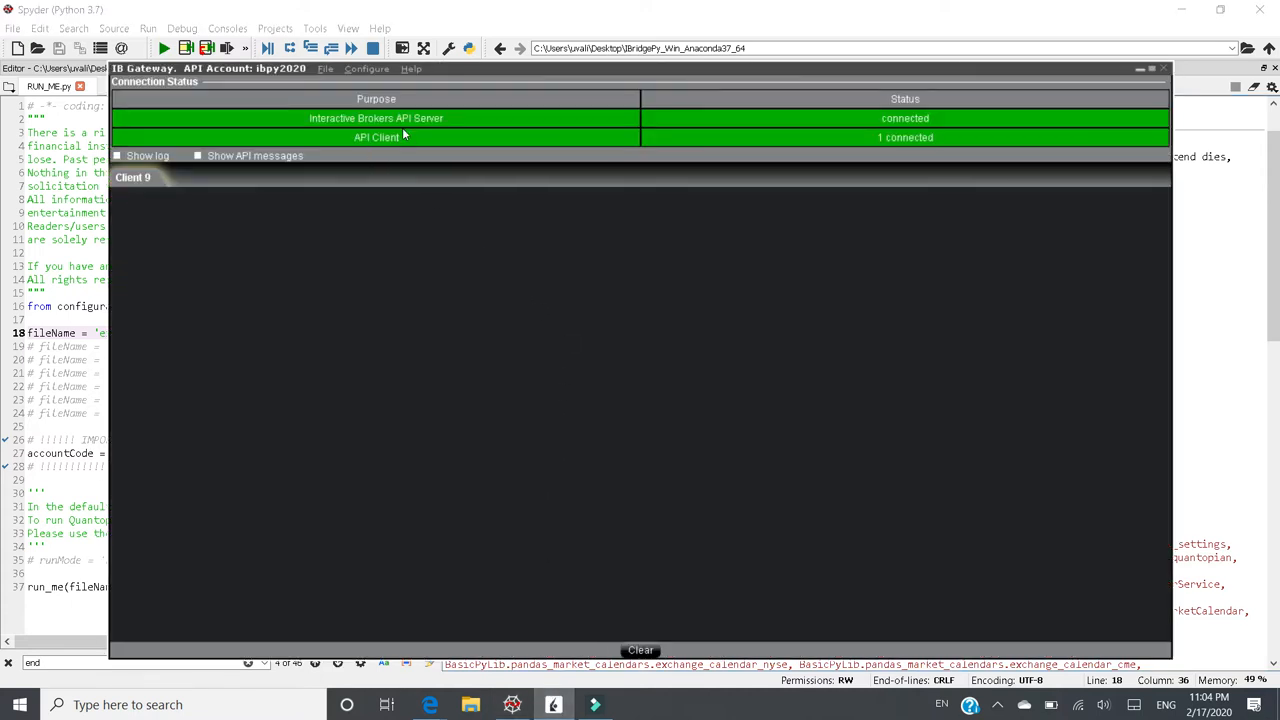
mouse_move(814, 156)
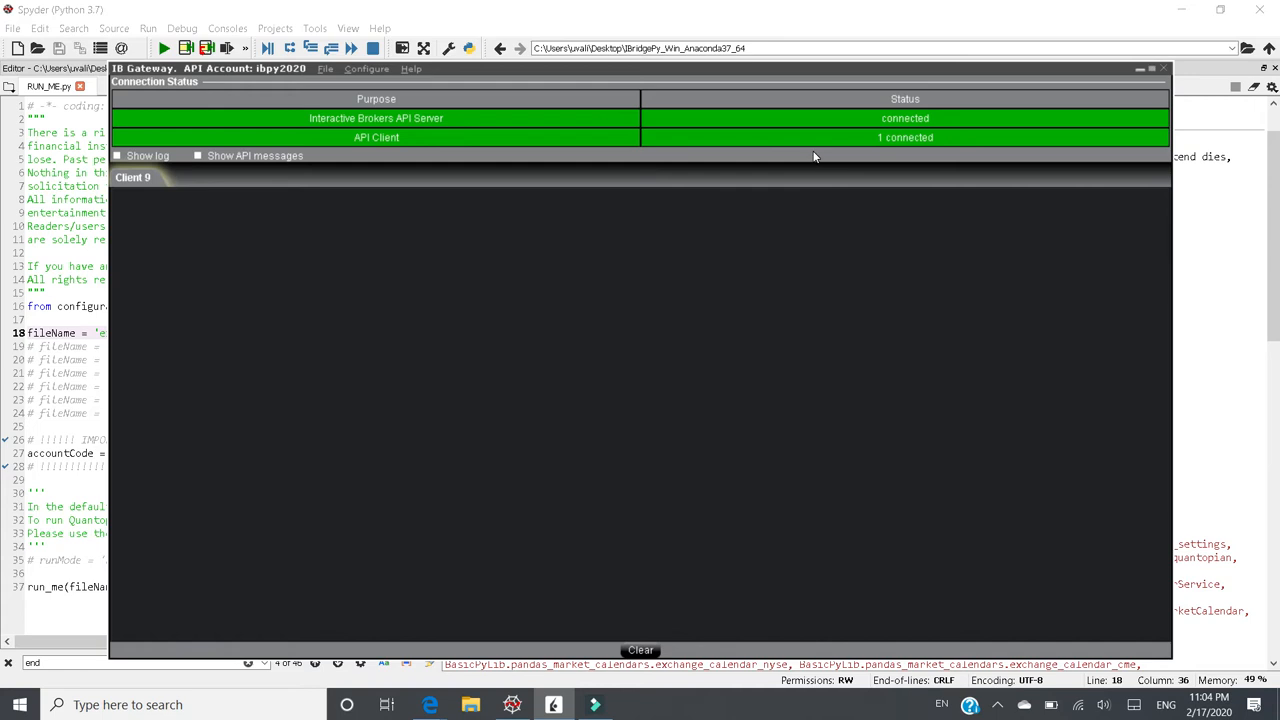
mouse_move(758, 170)
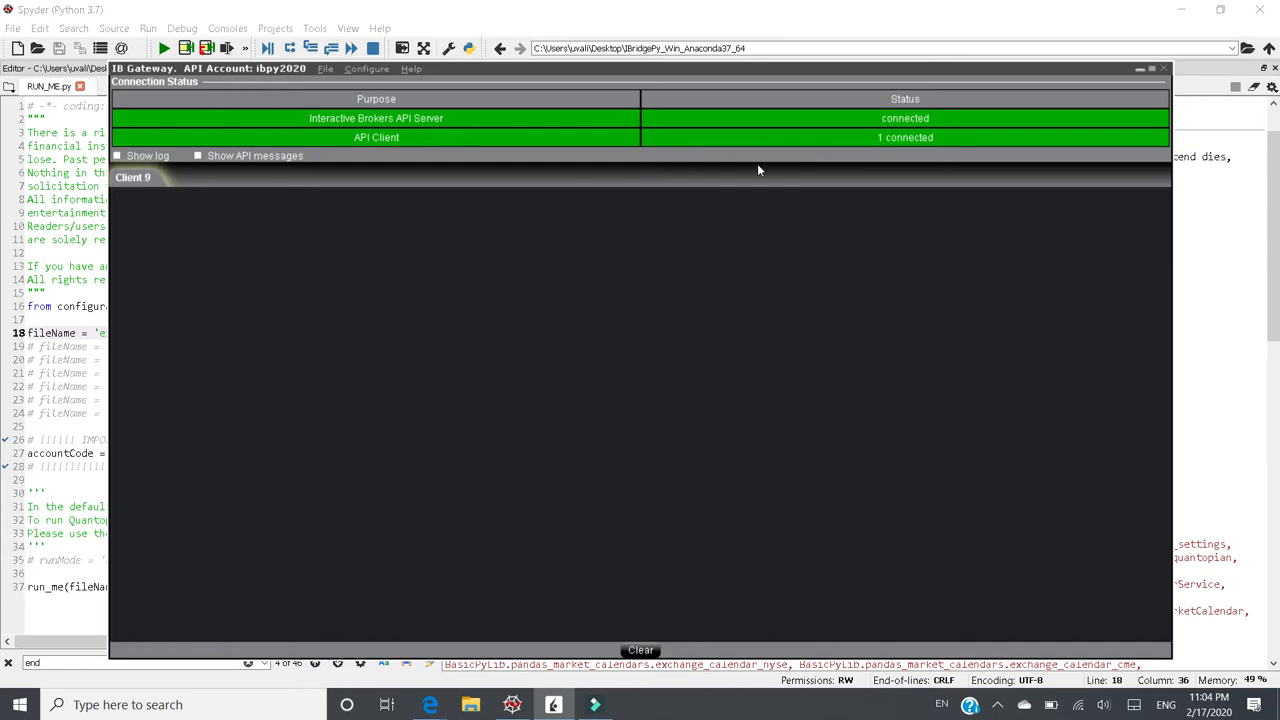
mouse_move(218, 136)
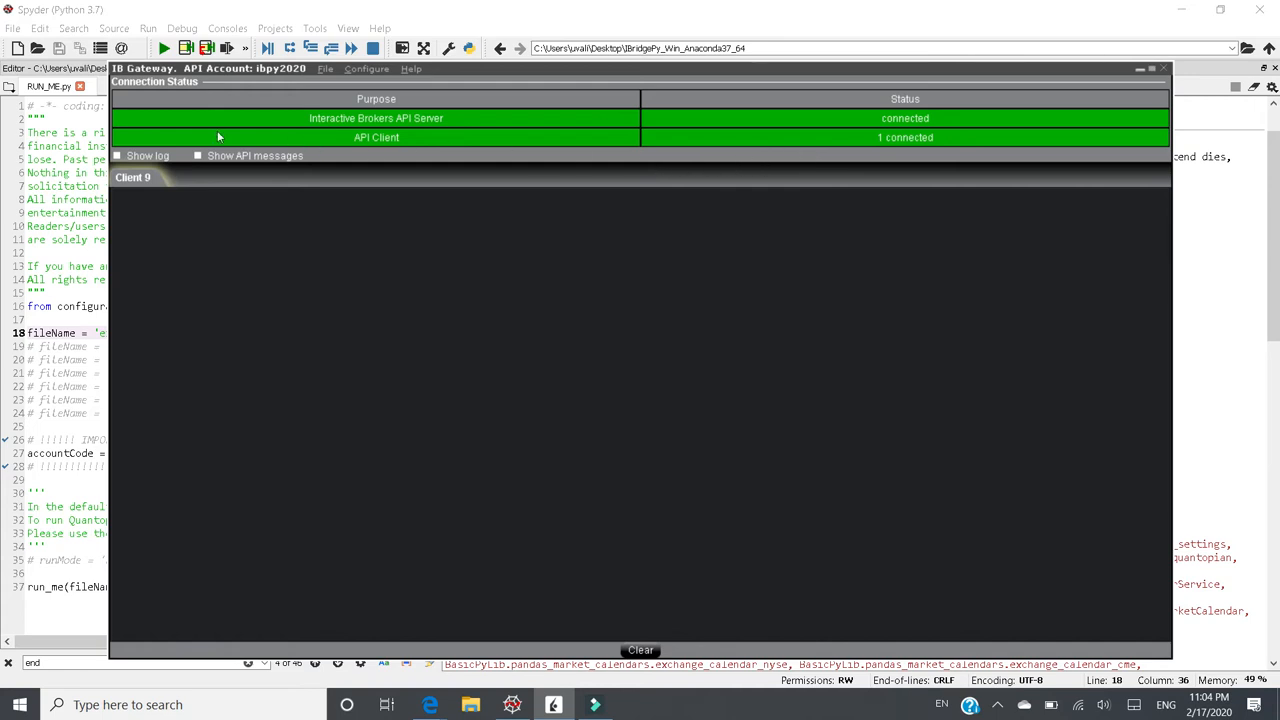
mouse_move(868, 132)
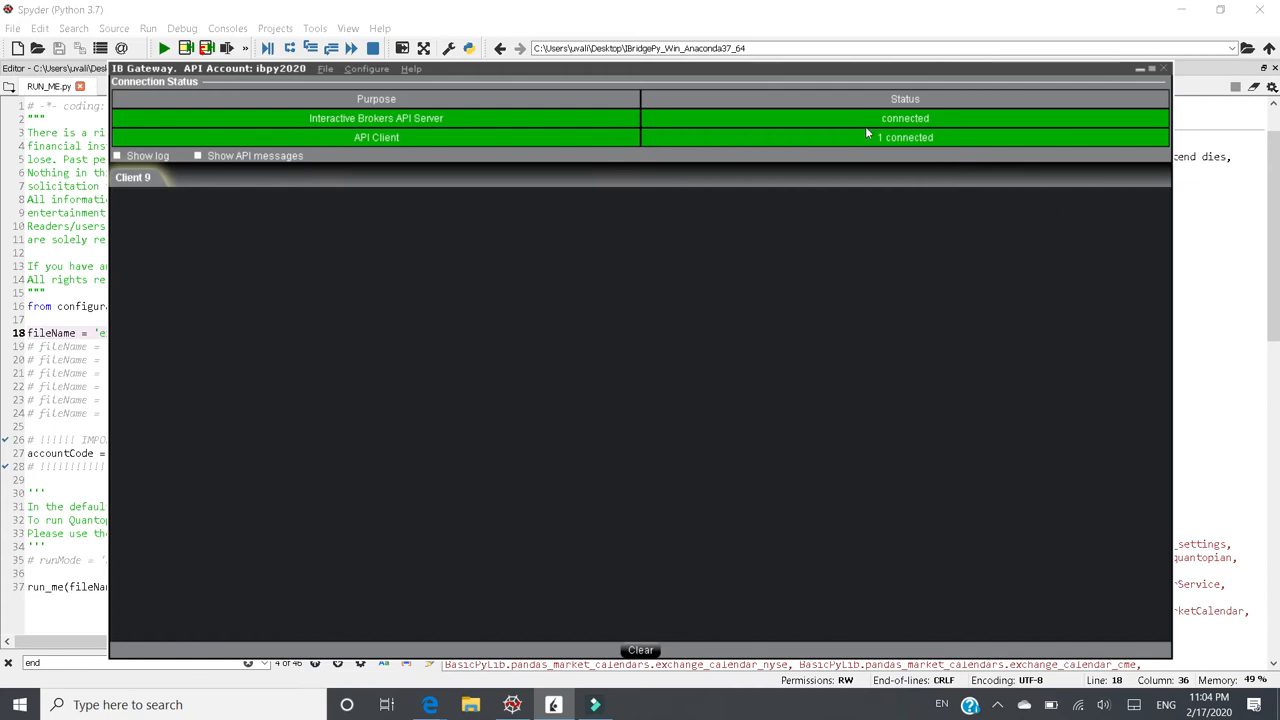
mouse_move(910, 144)
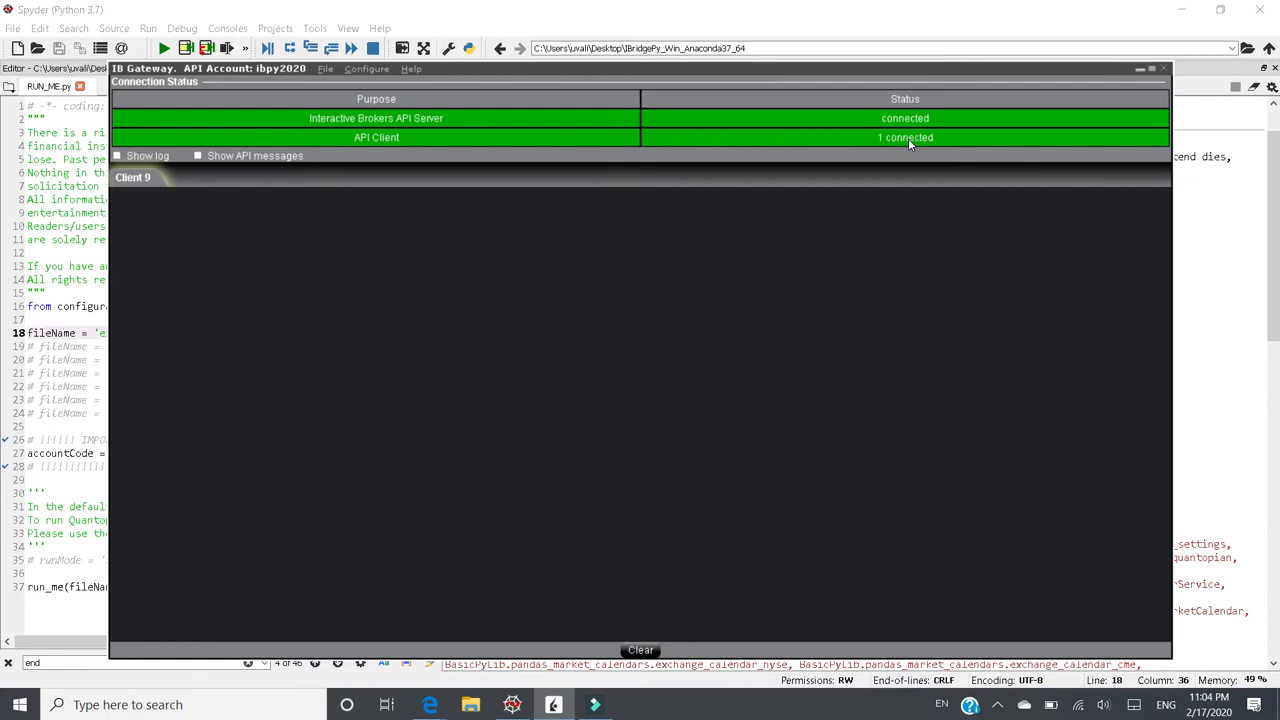
mouse_move(144, 186)
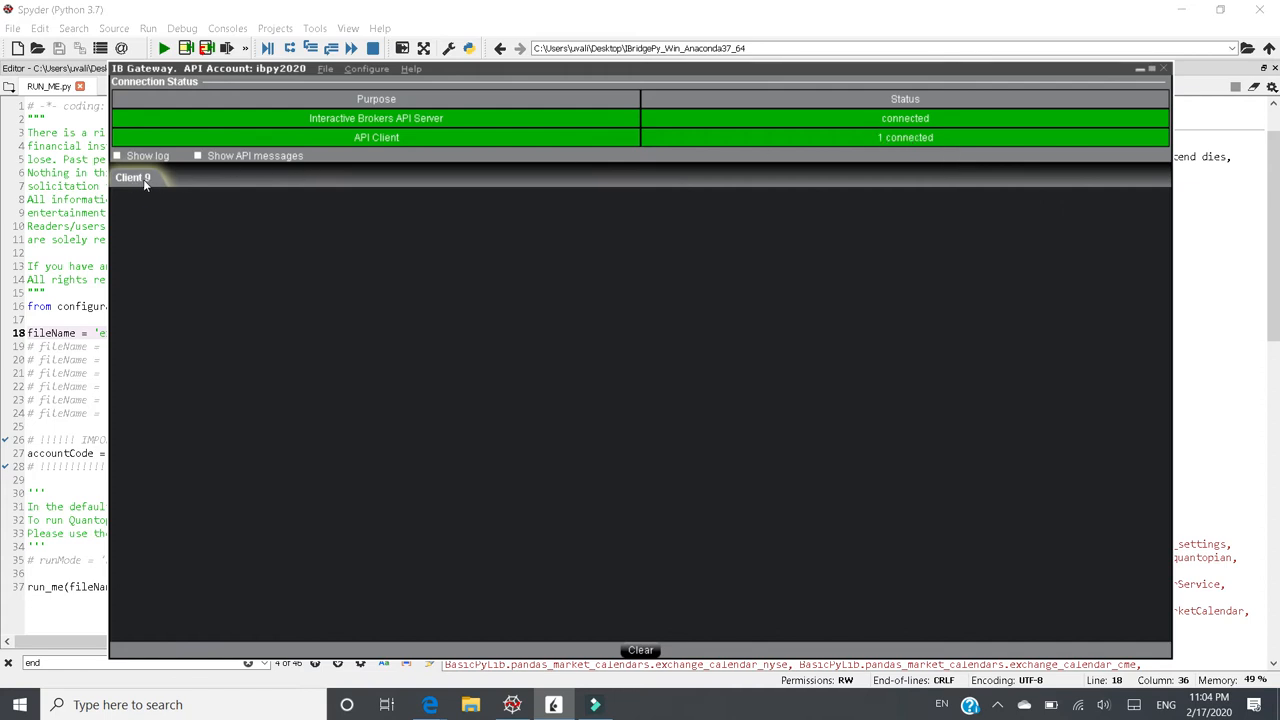
mouse_move(1088, 96)
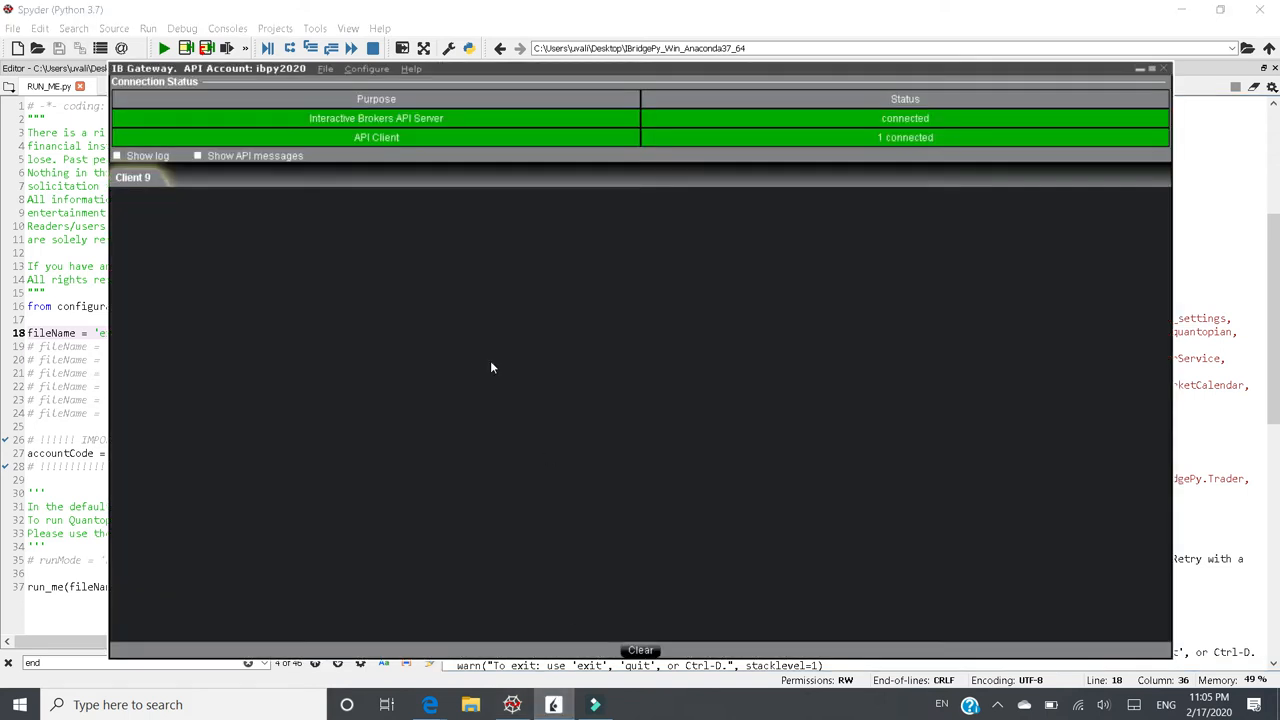
mouse_move(150, 176)
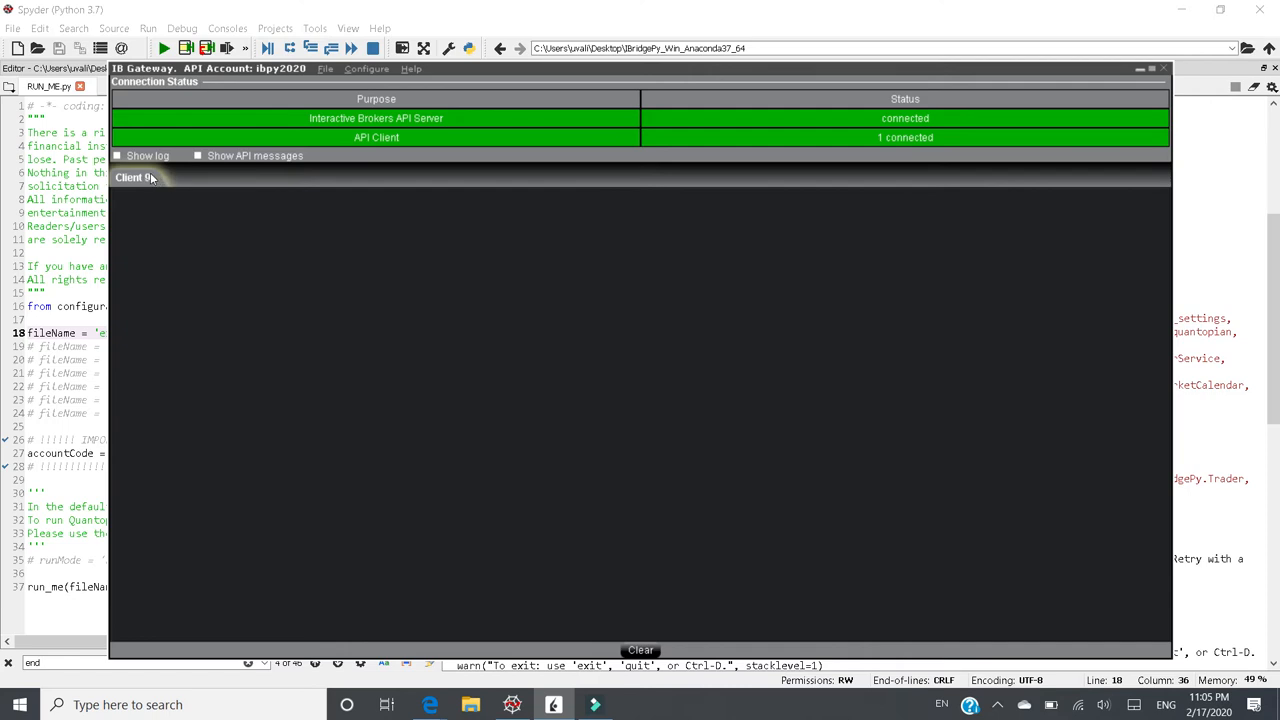
mouse_move(152, 184)
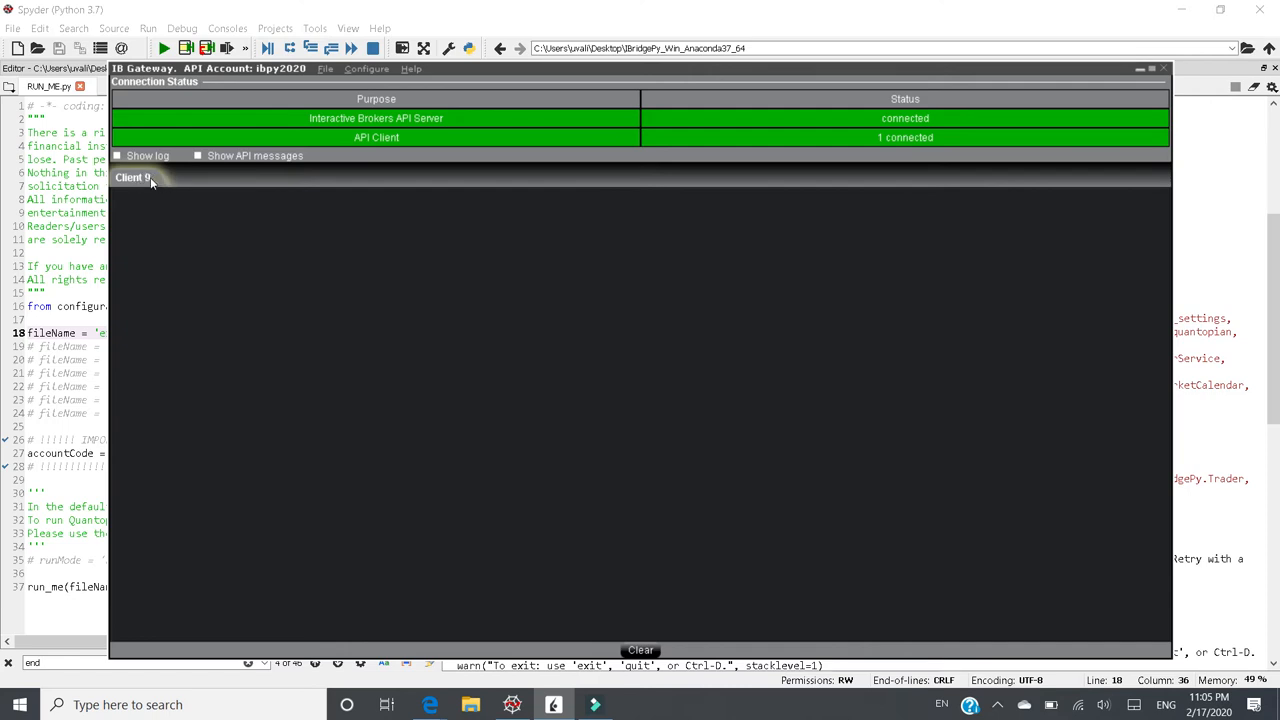
mouse_move(872, 128)
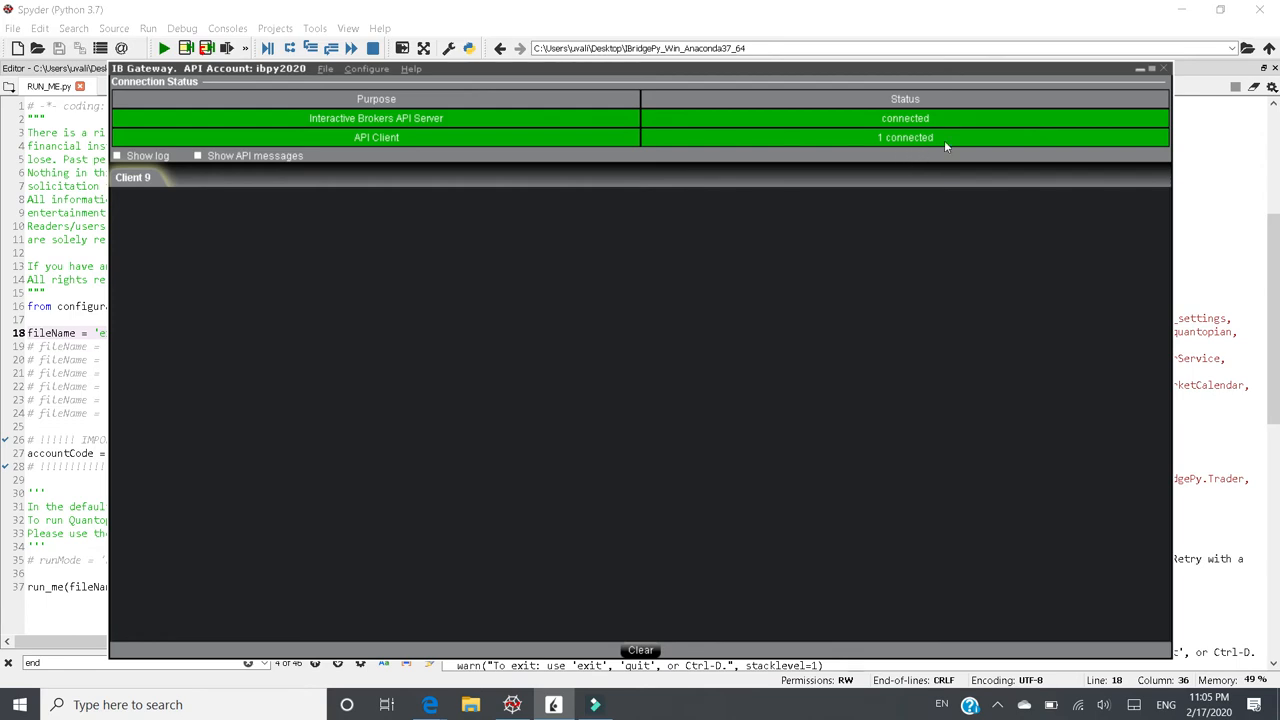
mouse_move(898, 130)
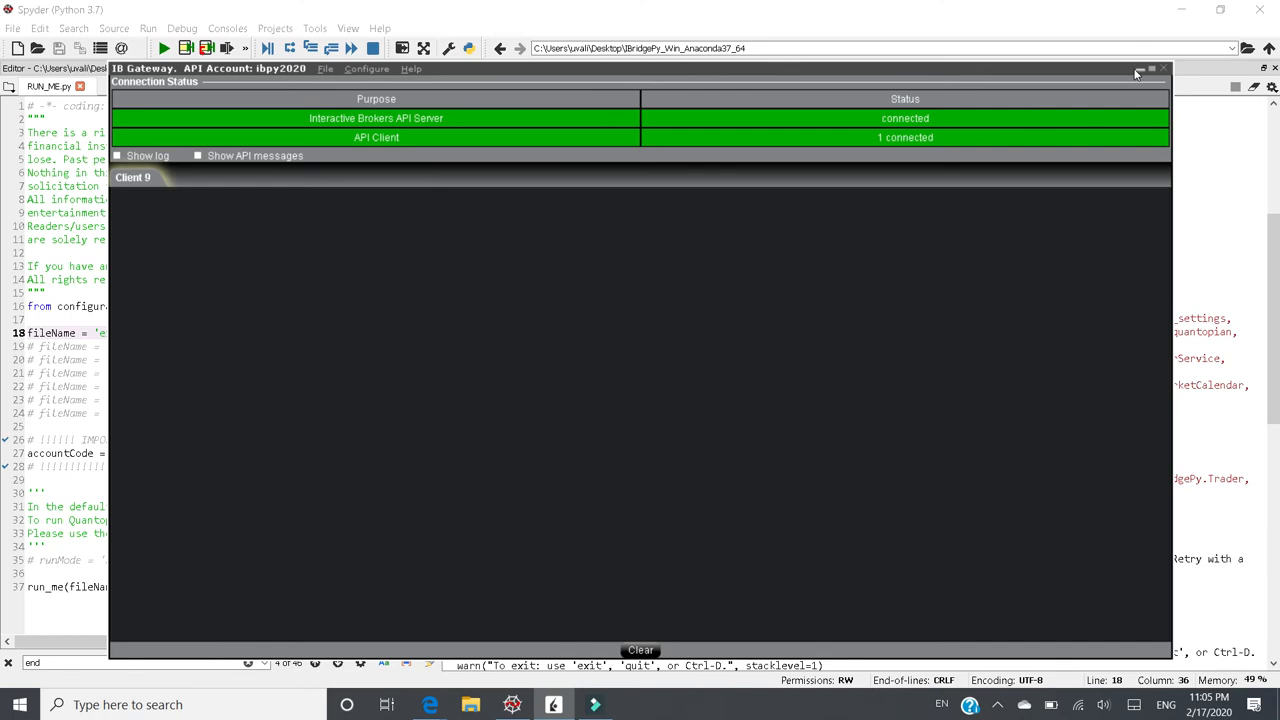
left_click(1136, 68)
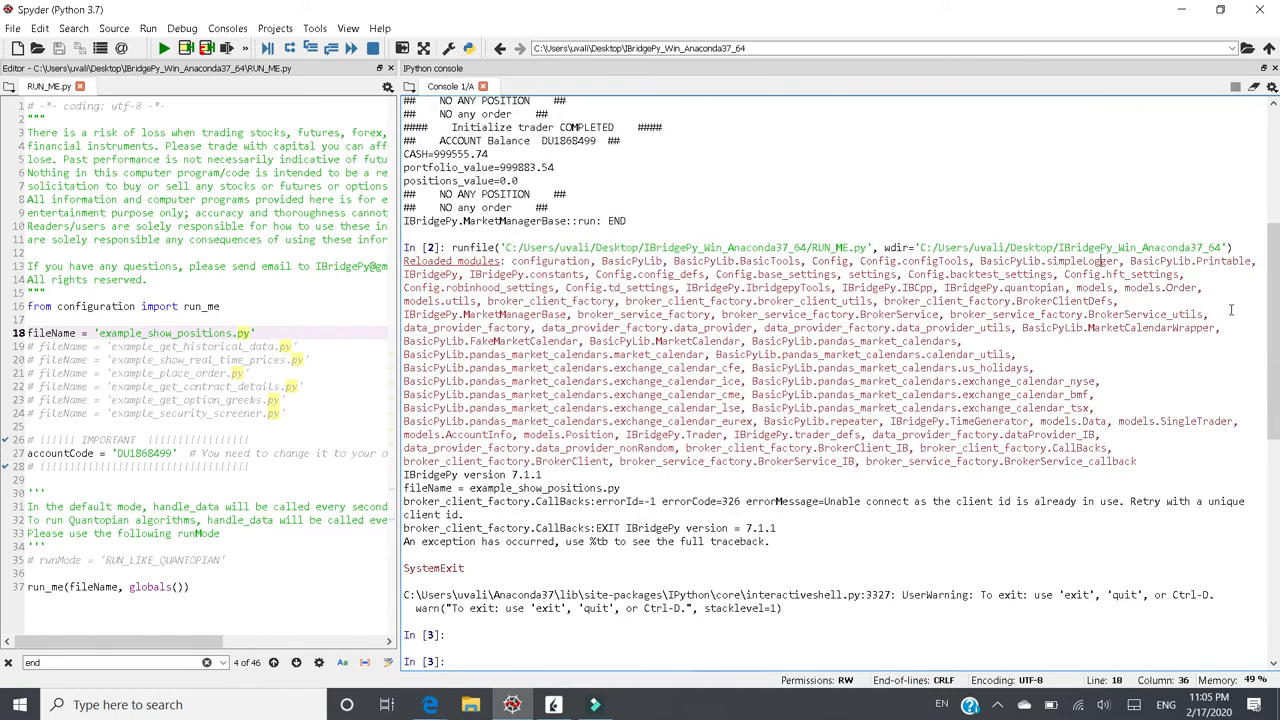
Restart the IPython kernel via the console's Options menu and confirm with Yes
scroll("down", 3)
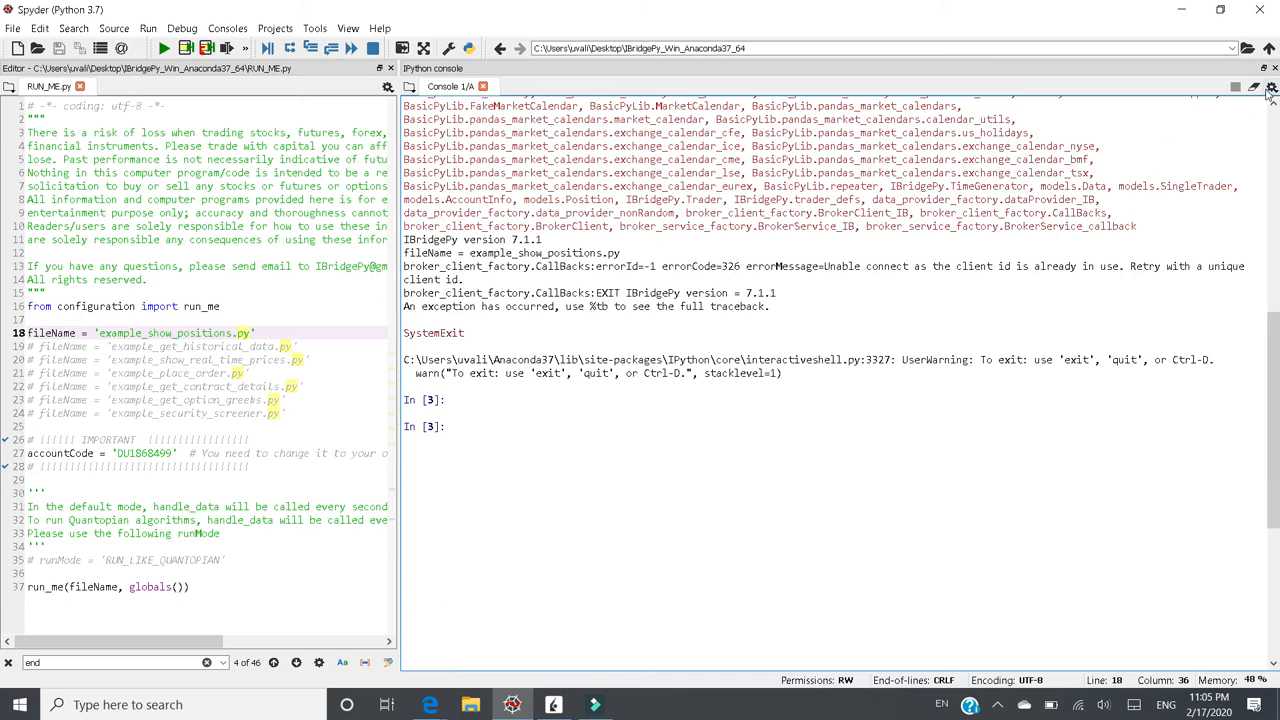
mouse_move(1270, 90)
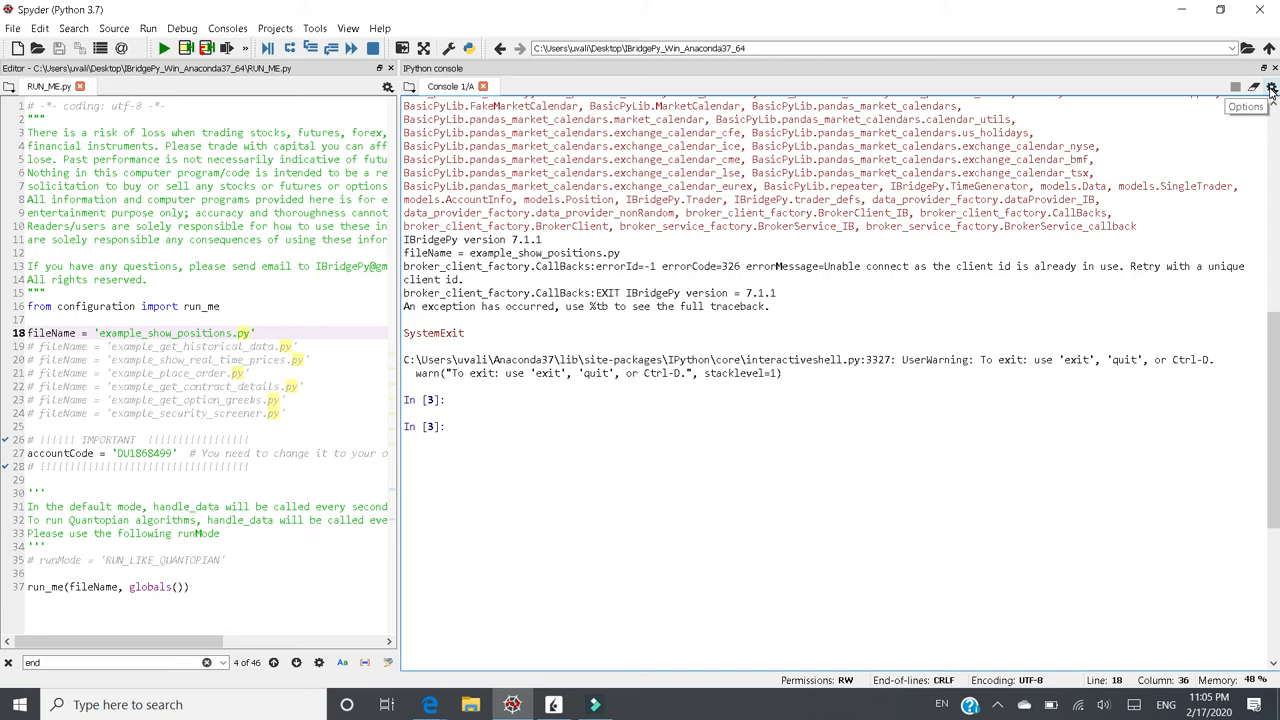
left_click(1266, 88)
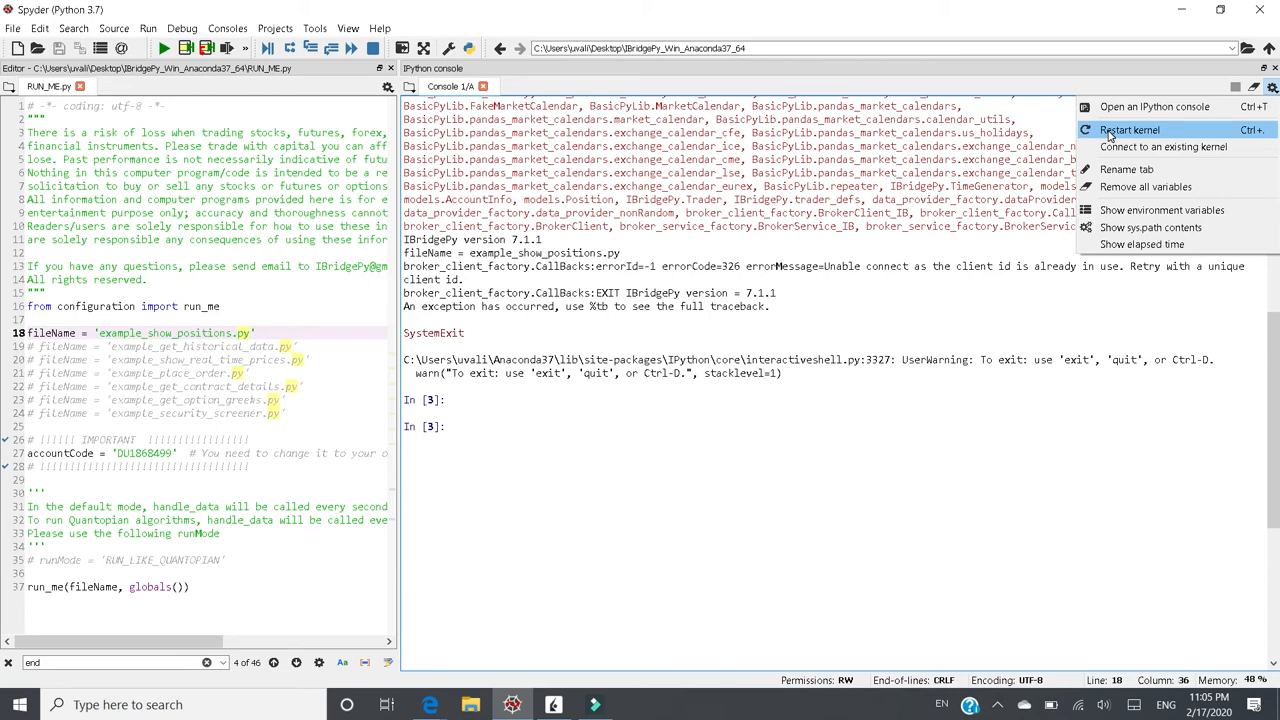
left_click(1128, 130)
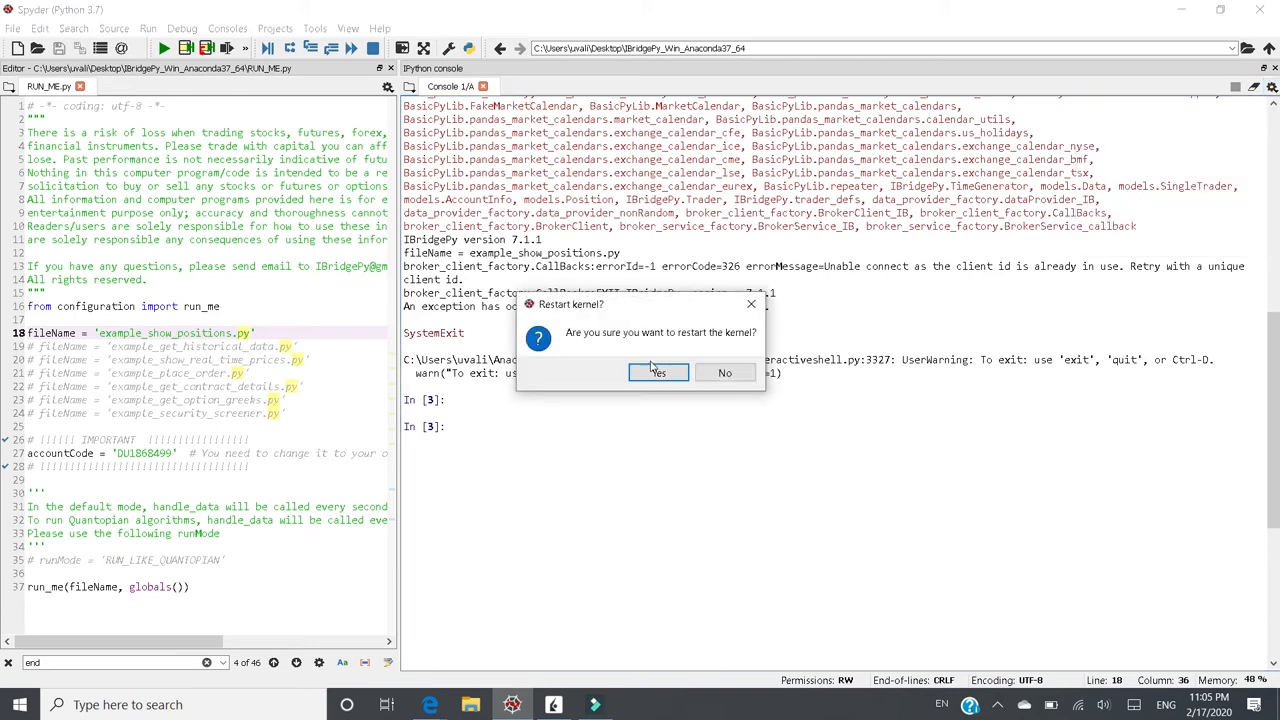
left_click(658, 372)
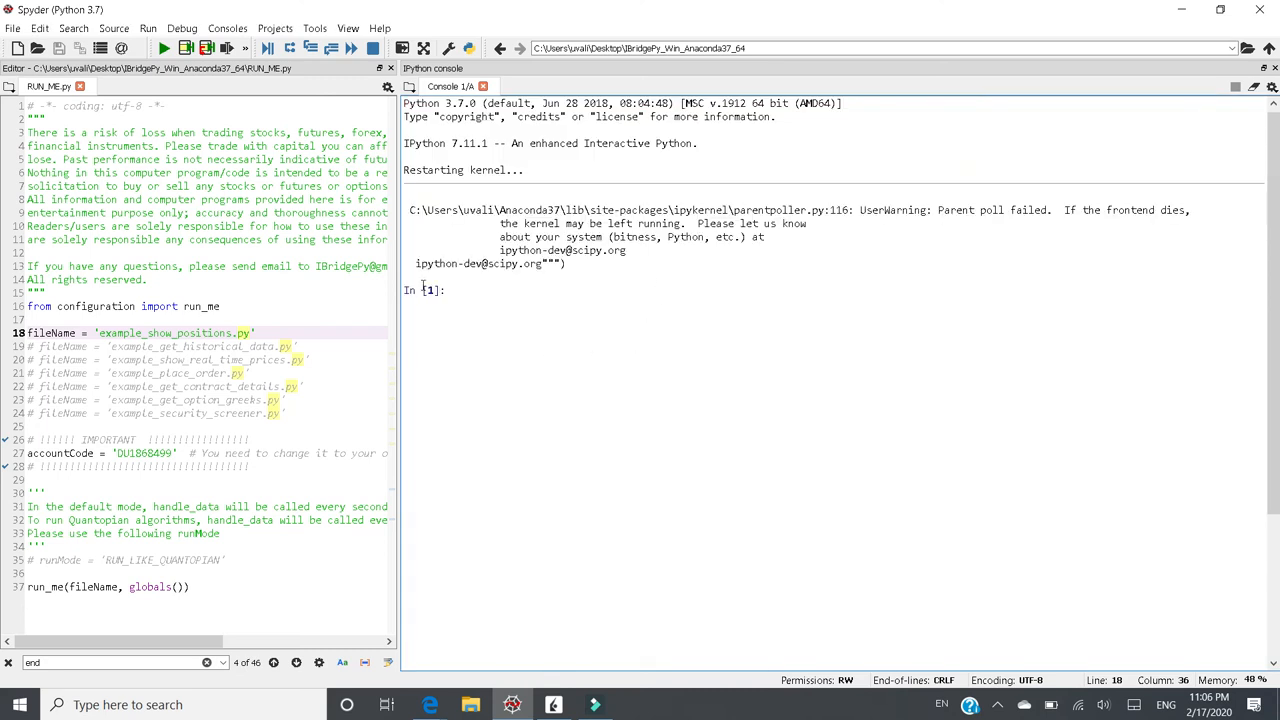
left_click(524, 328)
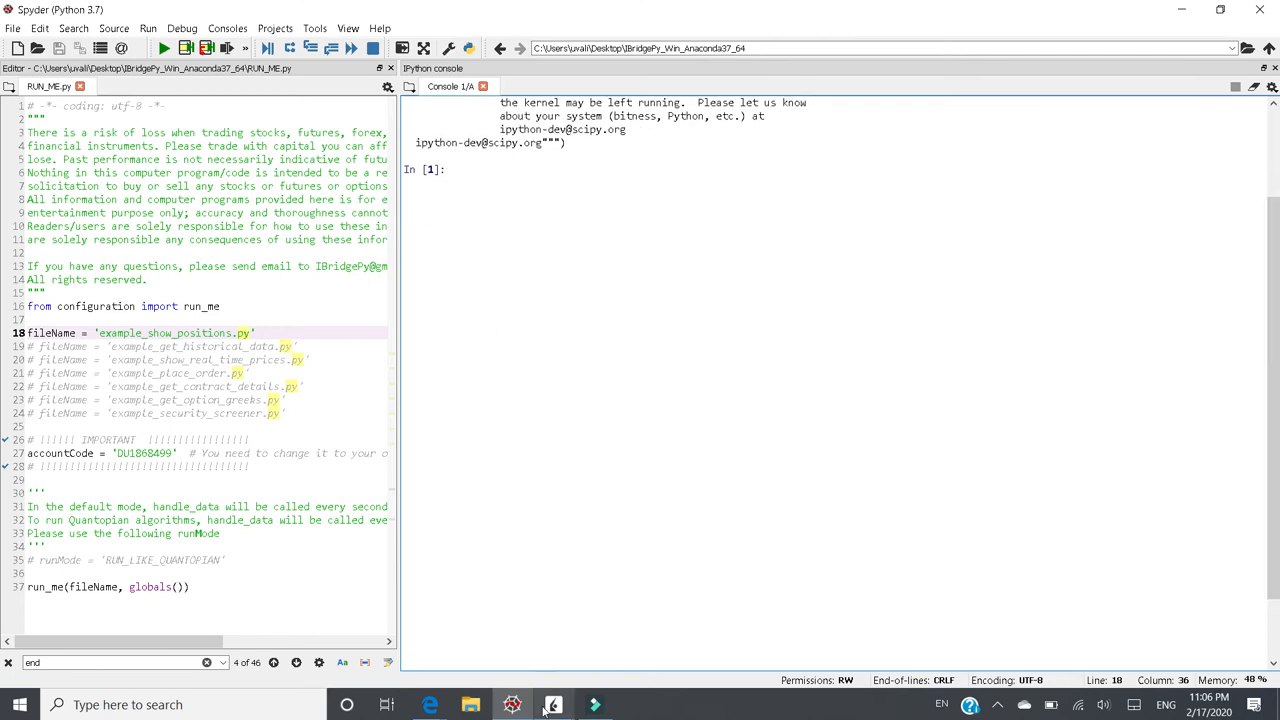
left_click(552, 704)
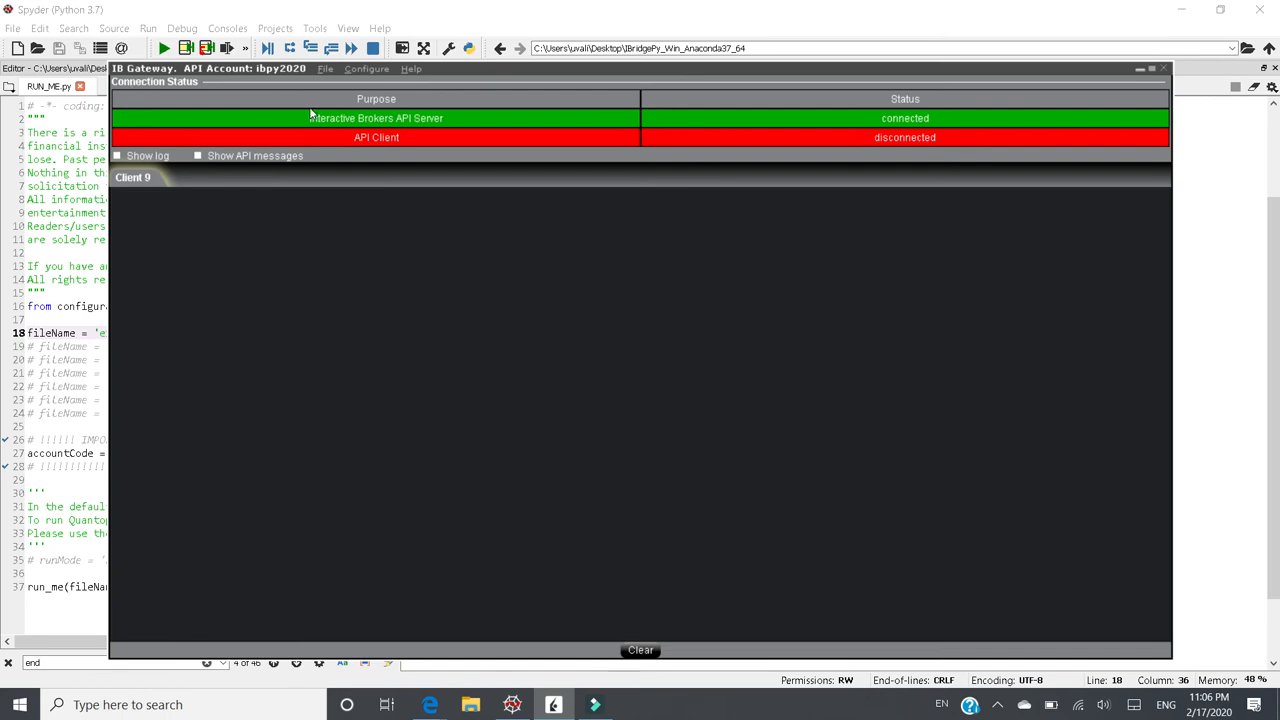
mouse_move(884, 150)
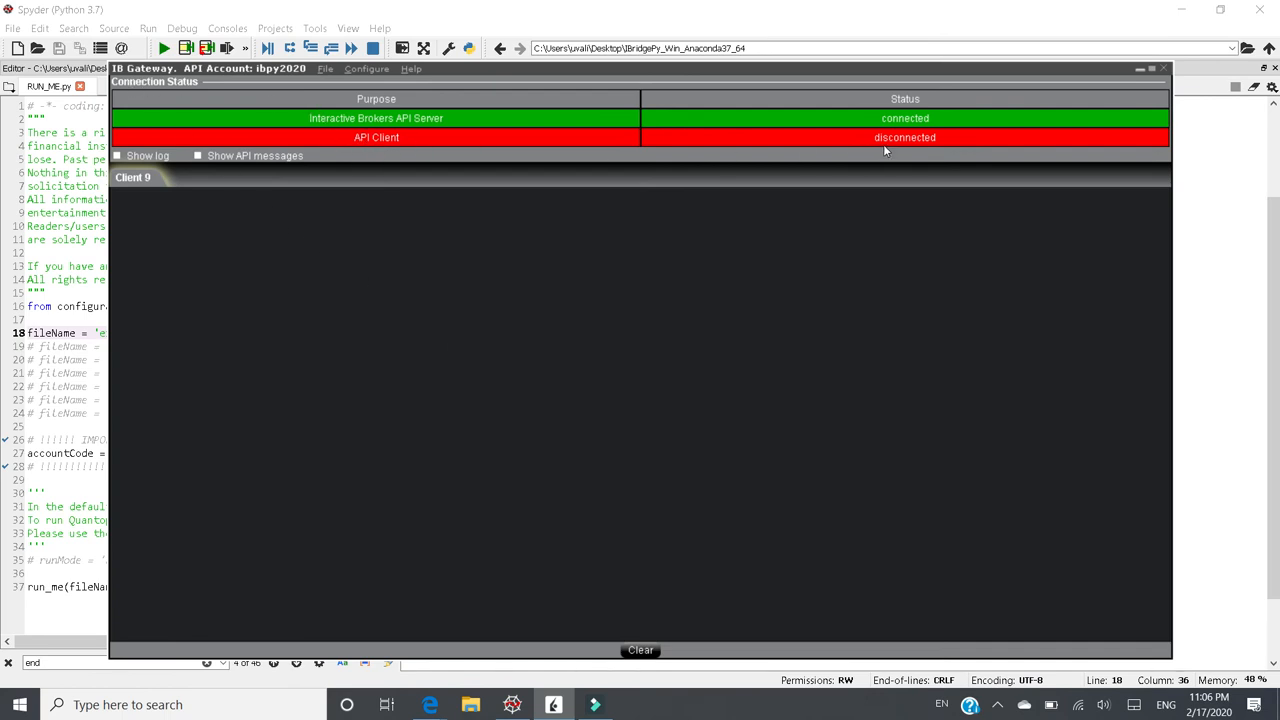
mouse_move(256, 204)
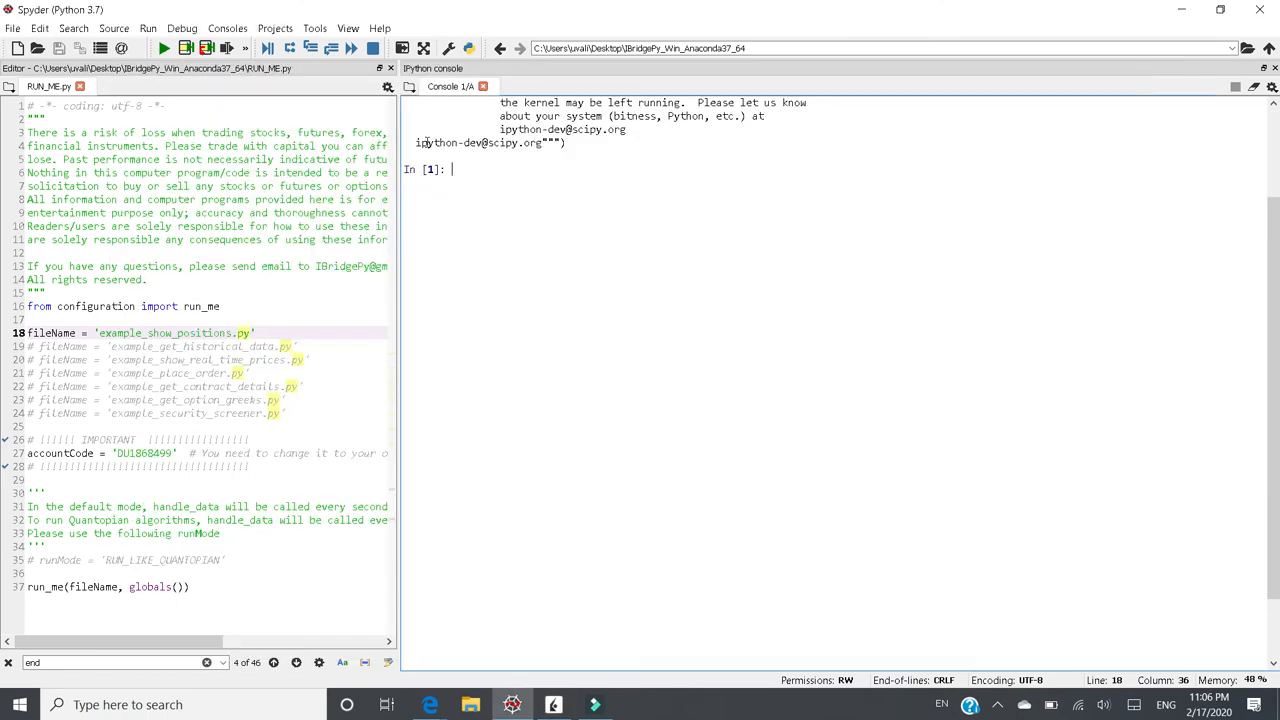
Rerun RUN_ME.py so the account balance and positions print cleanly again
left_click(164, 48)
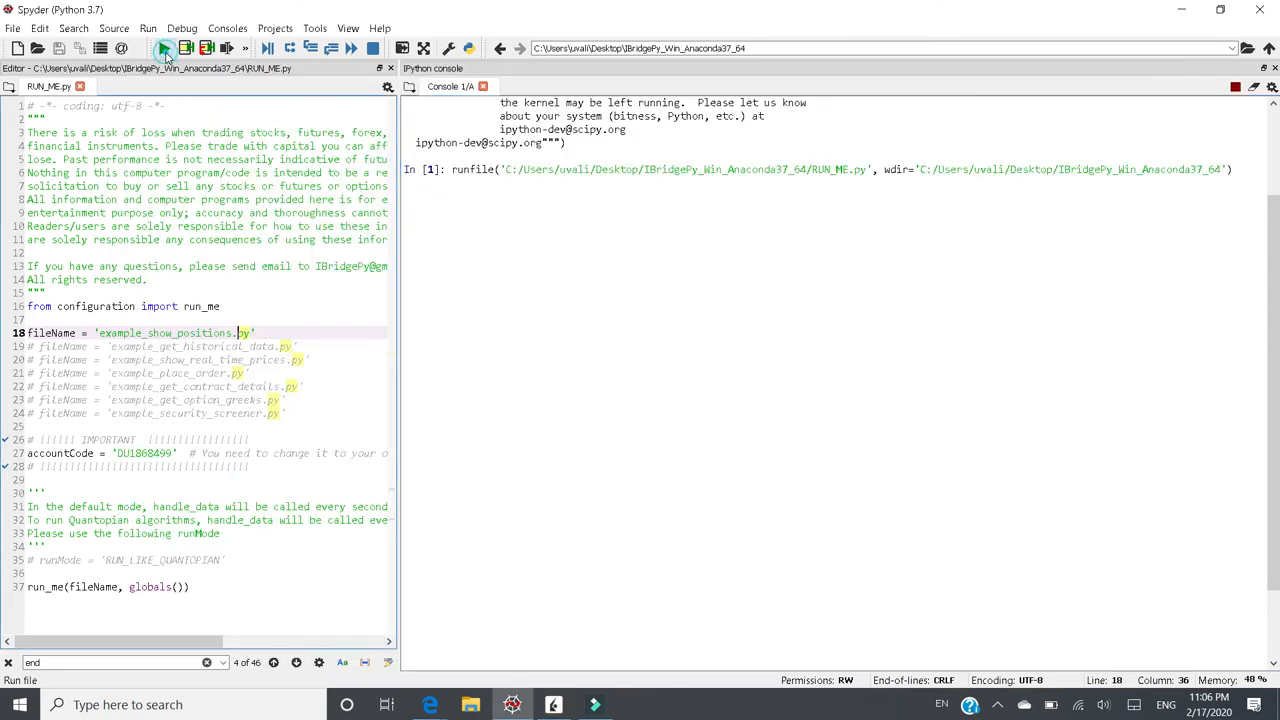
left_click(164, 48)
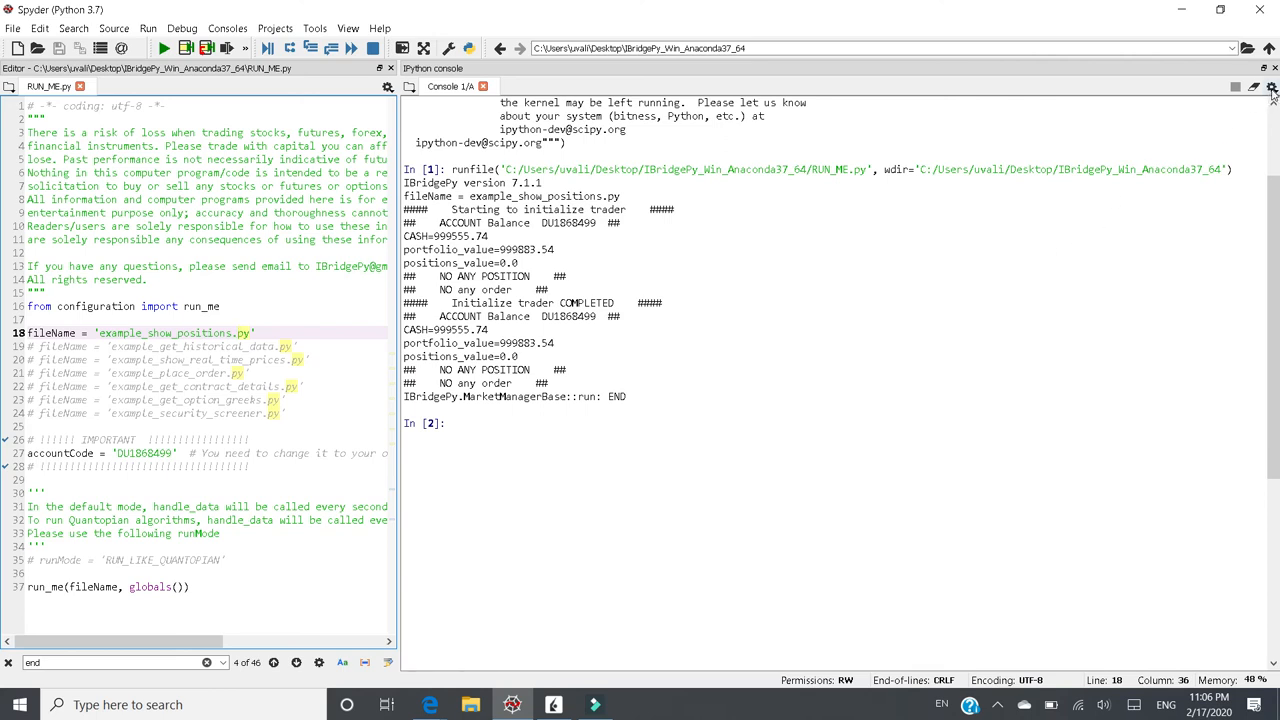
Restart the IPython kernel once more and confirm with Yes
left_click(1272, 88)
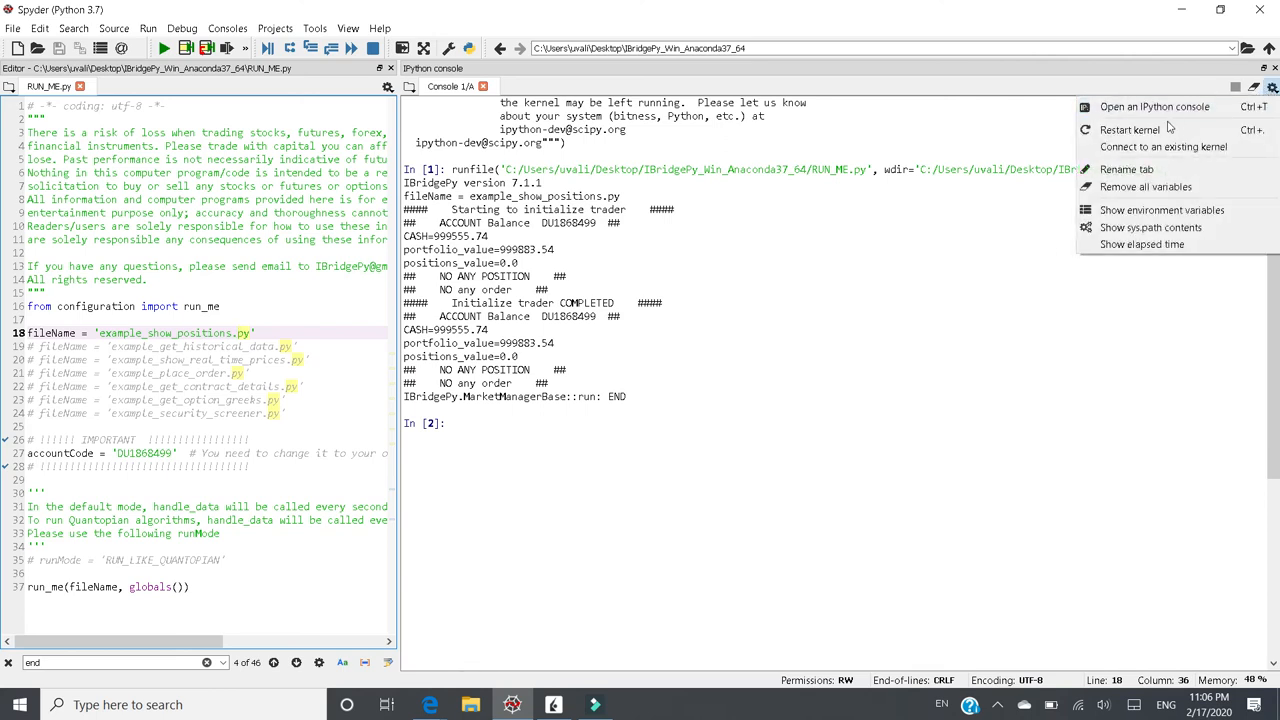
left_click(1130, 128)
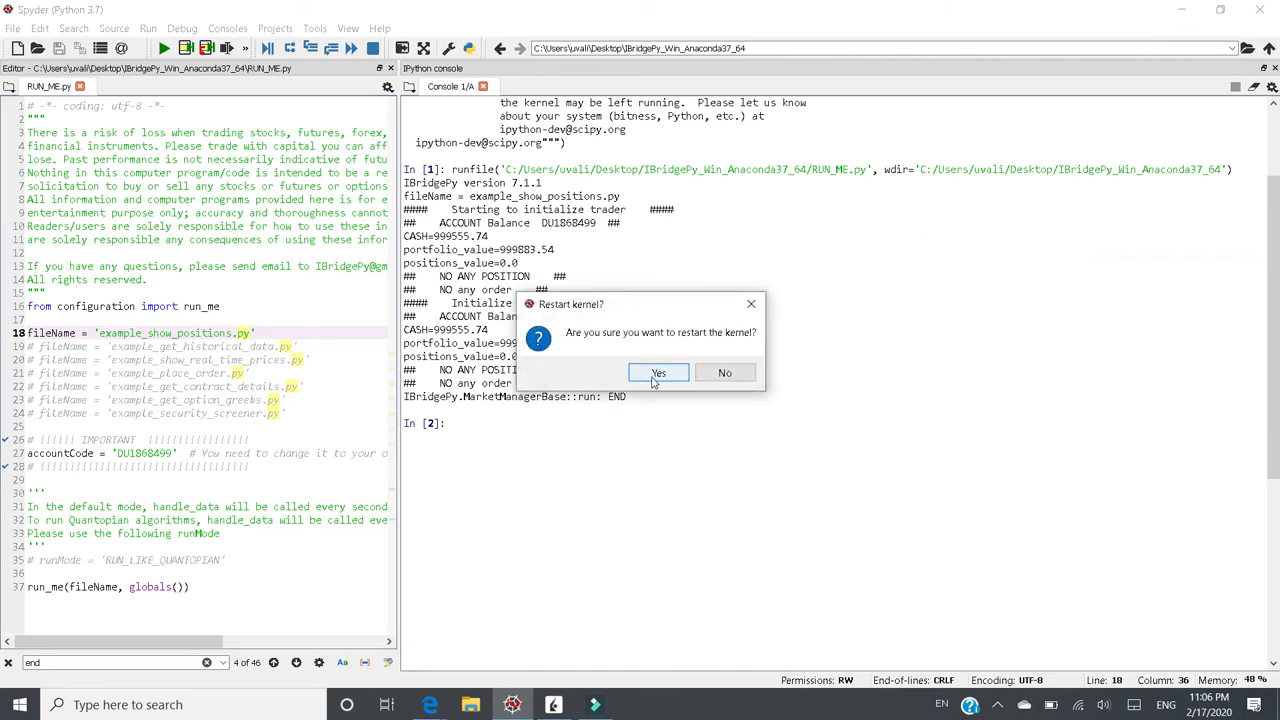
left_click(658, 372)
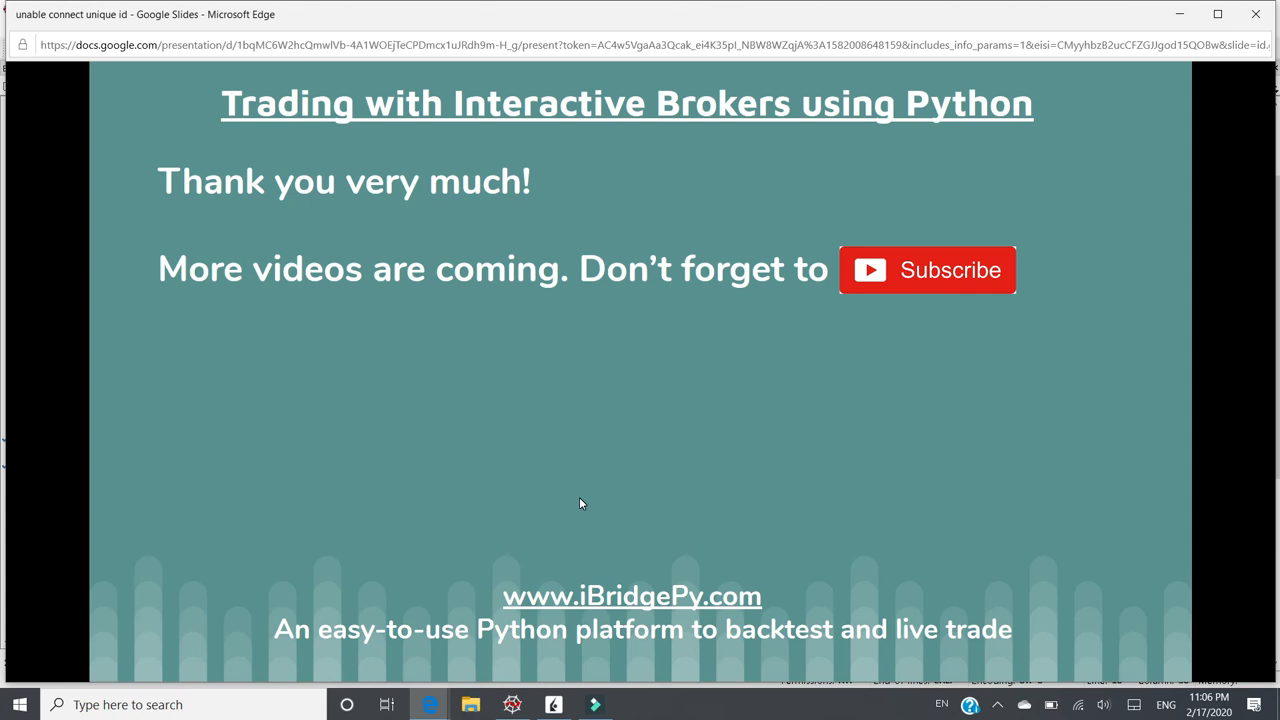
mouse_move(724, 500)
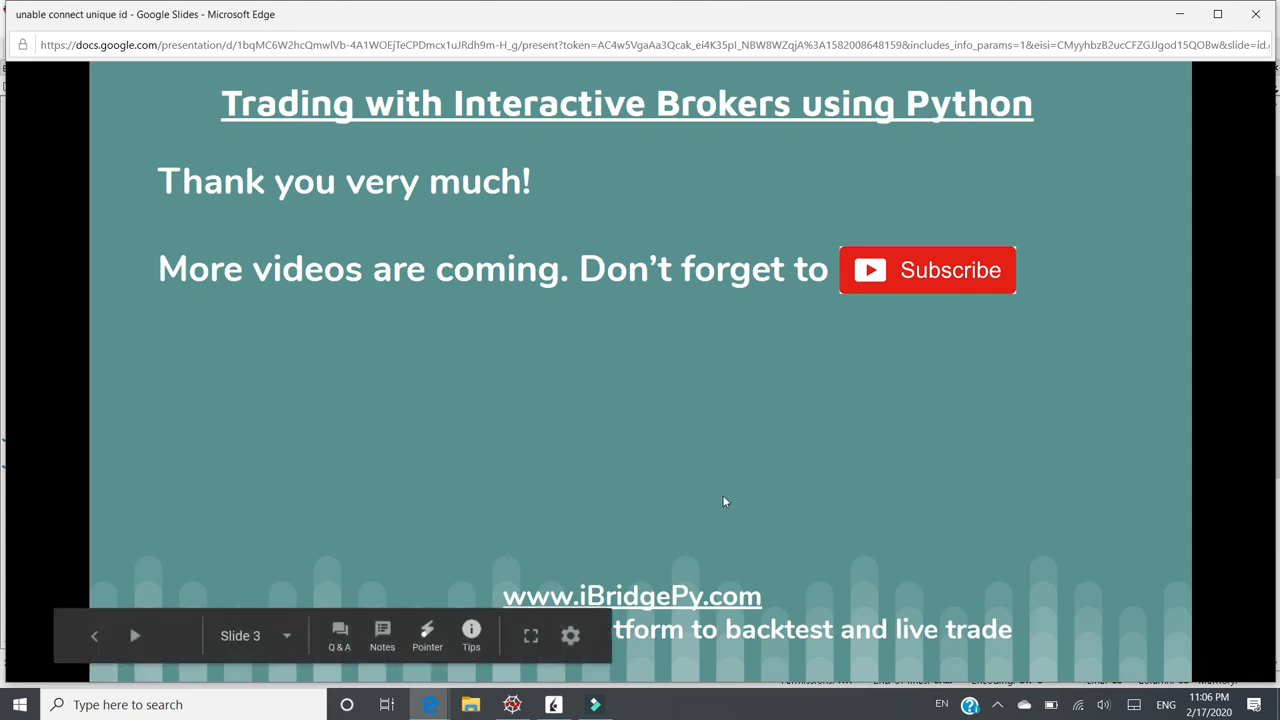
mouse_move(770, 398)
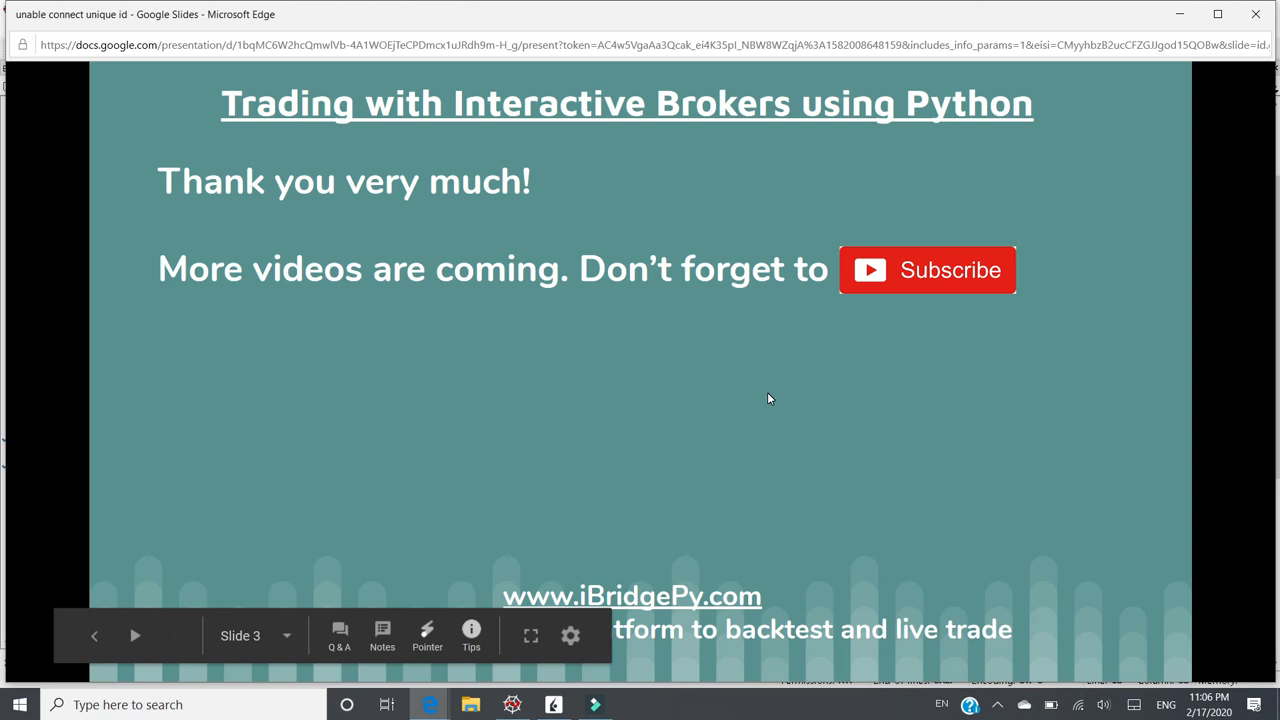